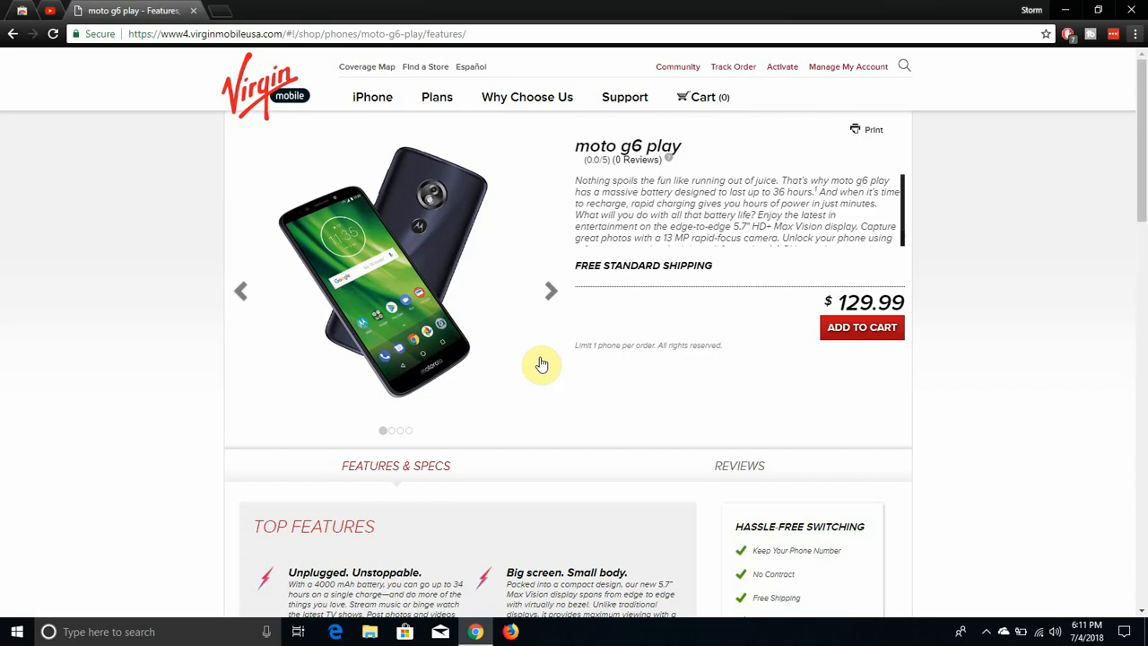
{"action": "mouse_move", "coordinate": [416, 237]}
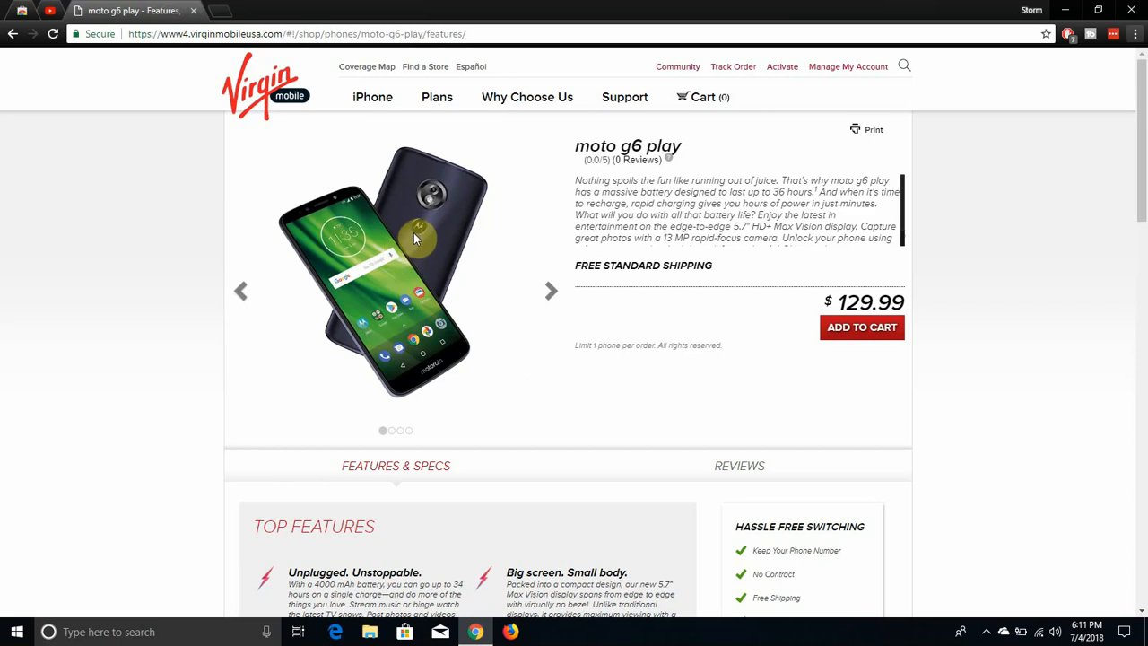
{"action": "mouse_move", "coordinate": [345, 204]}
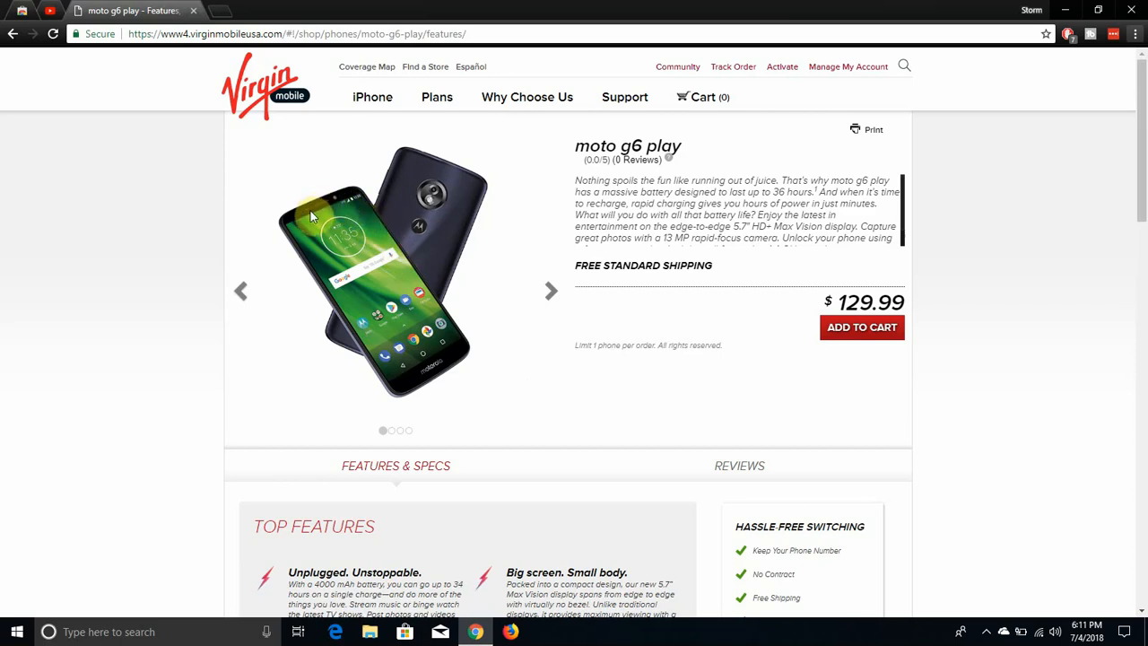
{"action": "mouse_move", "coordinate": [301, 219]}
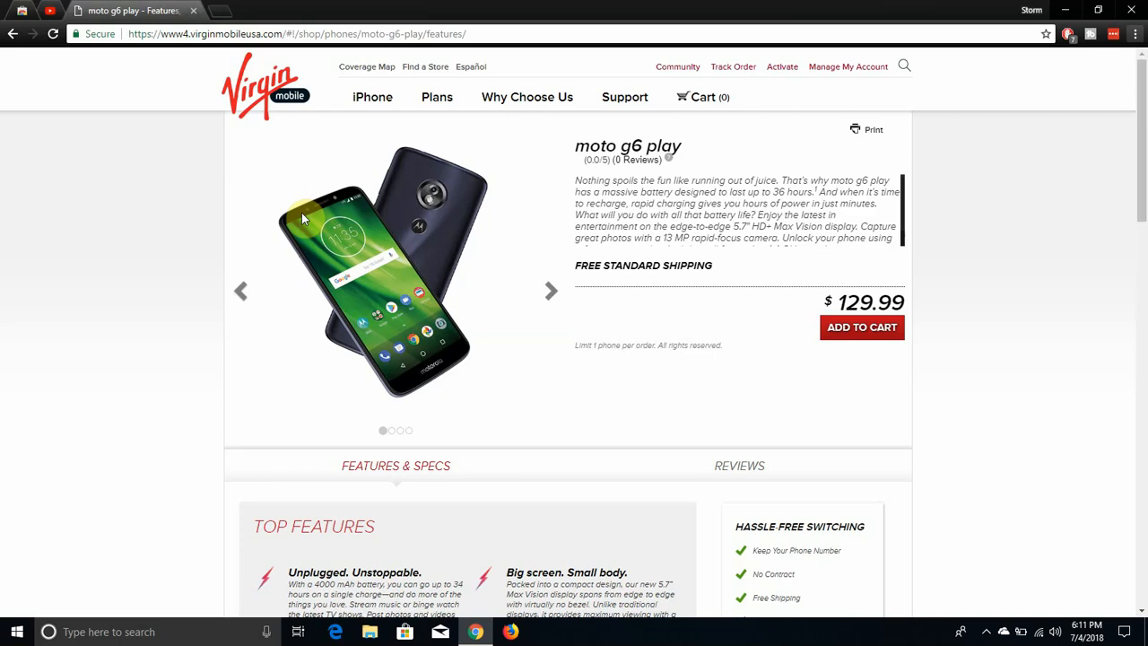
{"action": "mouse_move", "coordinate": [409, 326]}
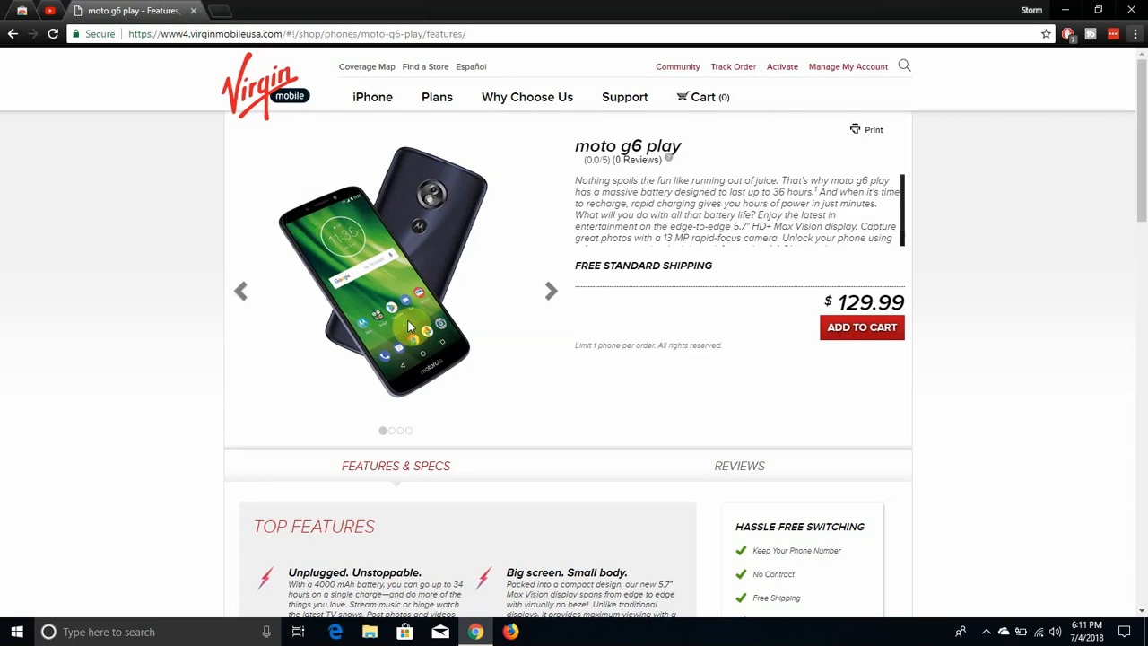
{"action": "mouse_move", "coordinate": [420, 383]}
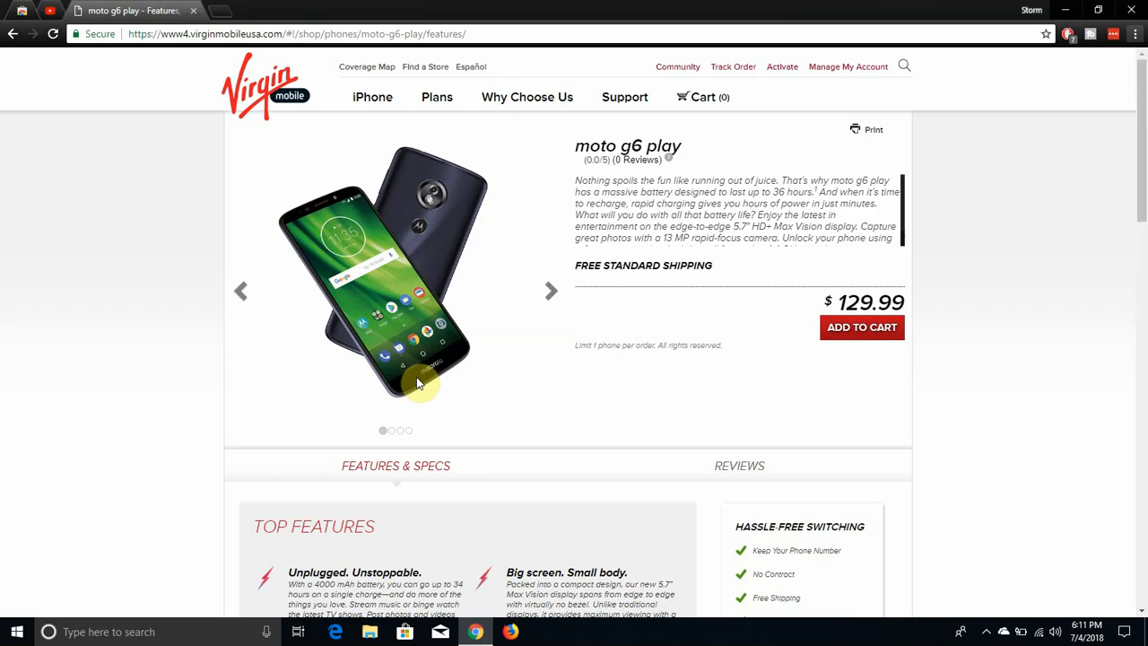
{"action": "mouse_move", "coordinate": [438, 376]}
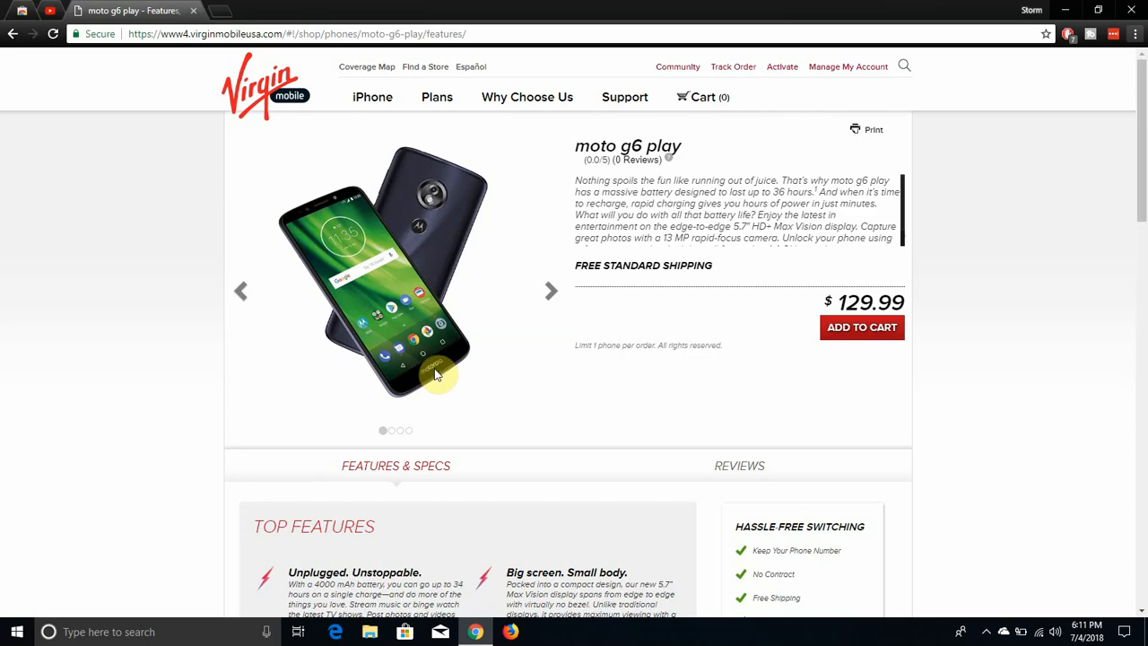
{"action": "mouse_move", "coordinate": [431, 201]}
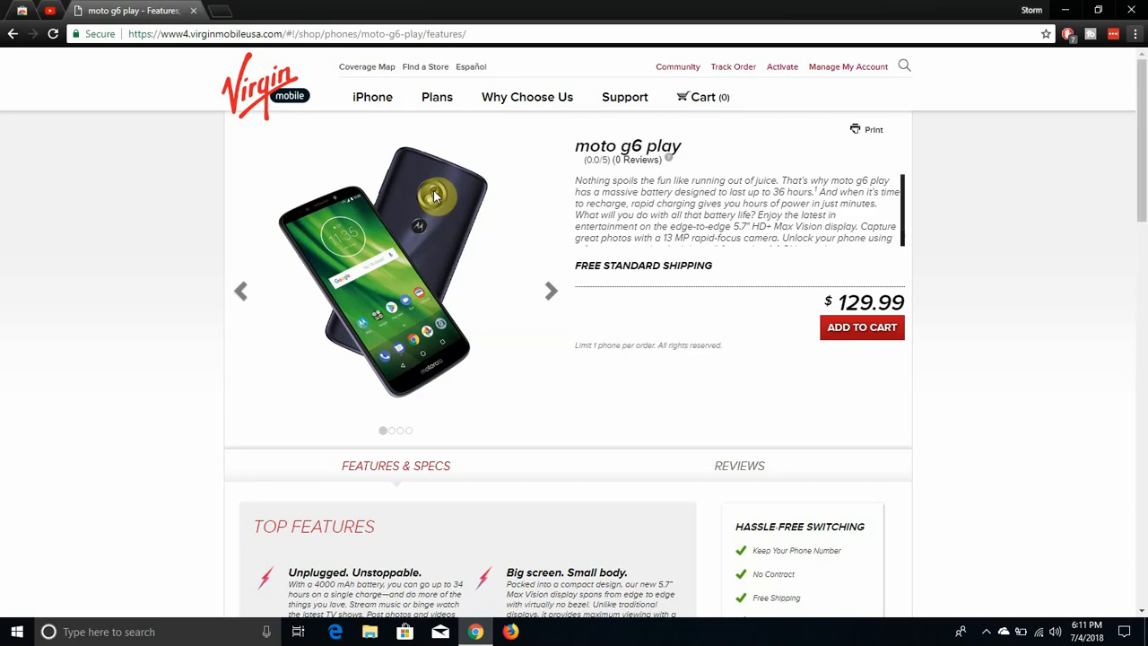
{"action": "mouse_move", "coordinate": [431, 201]}
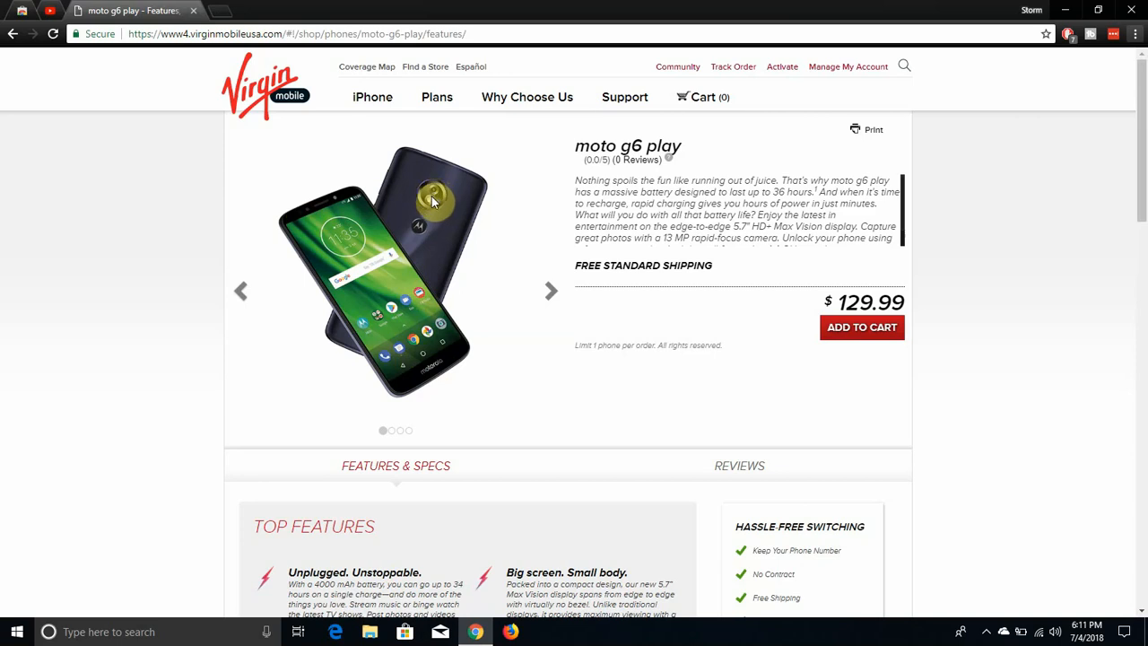
{"action": "mouse_move", "coordinate": [424, 231]}
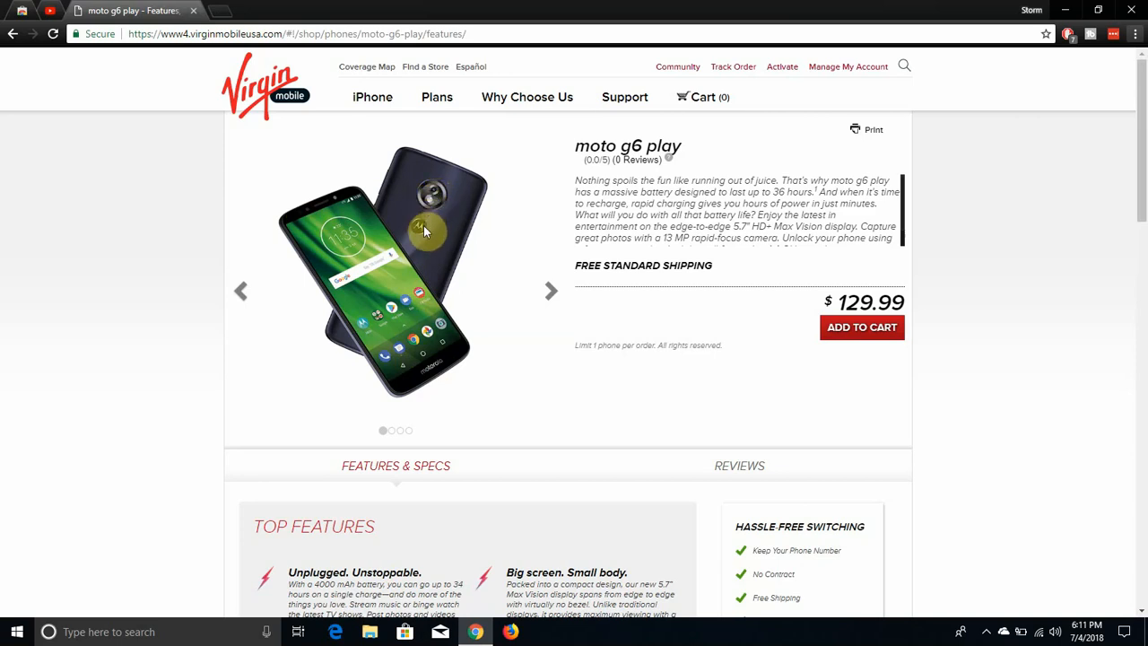
{"action": "mouse_move", "coordinate": [434, 229]}
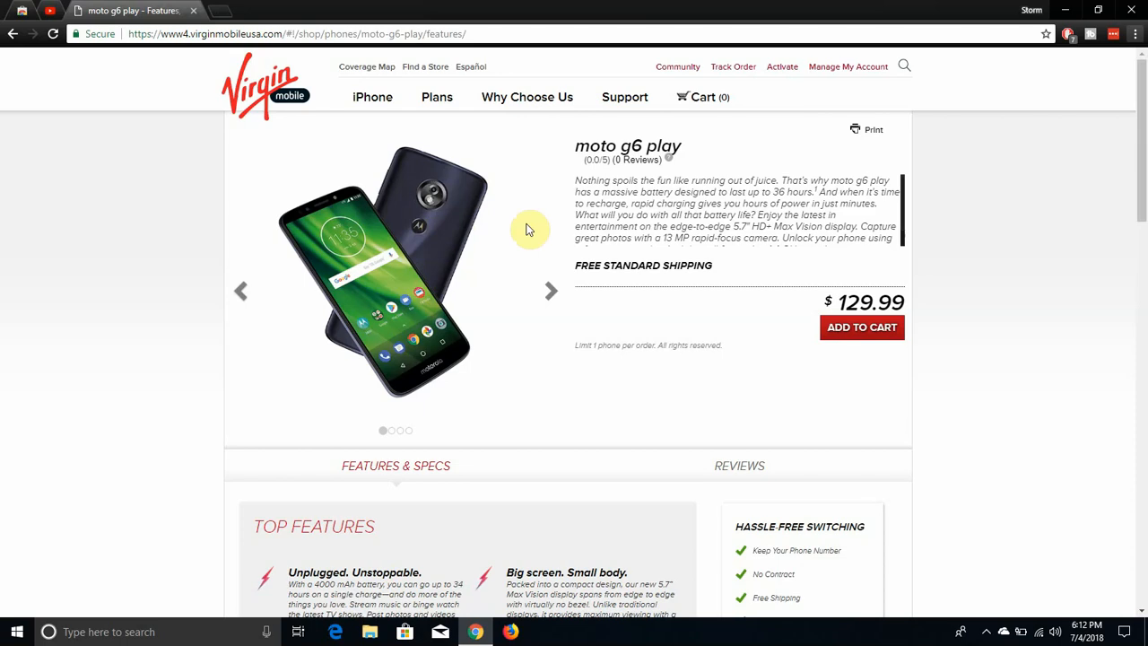
Cycle through all Moto G6 Play photos — front and back views — returning to the first image
{"action": "left_click", "coordinate": [548, 290]}
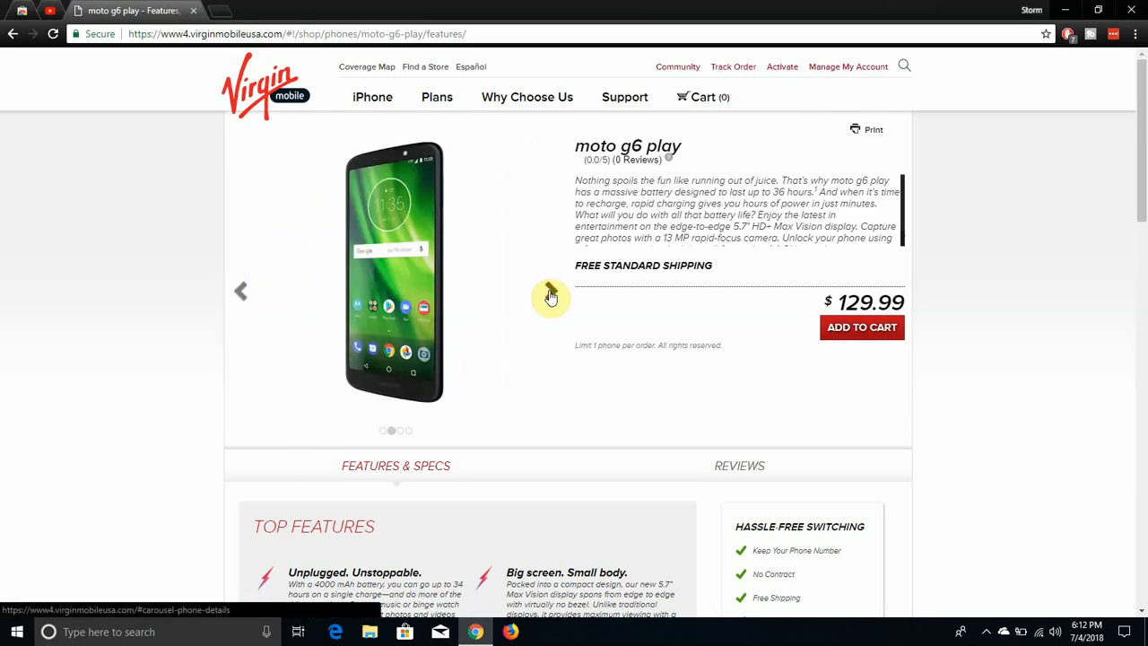
{"action": "mouse_move", "coordinate": [545, 304]}
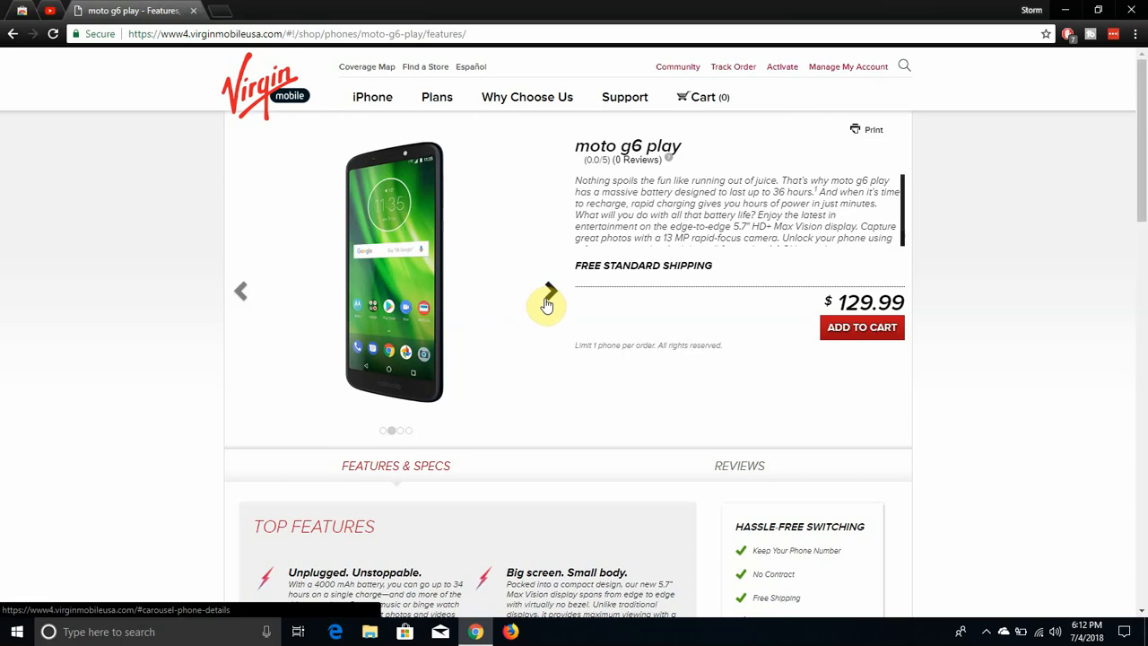
{"action": "left_click", "coordinate": [543, 291]}
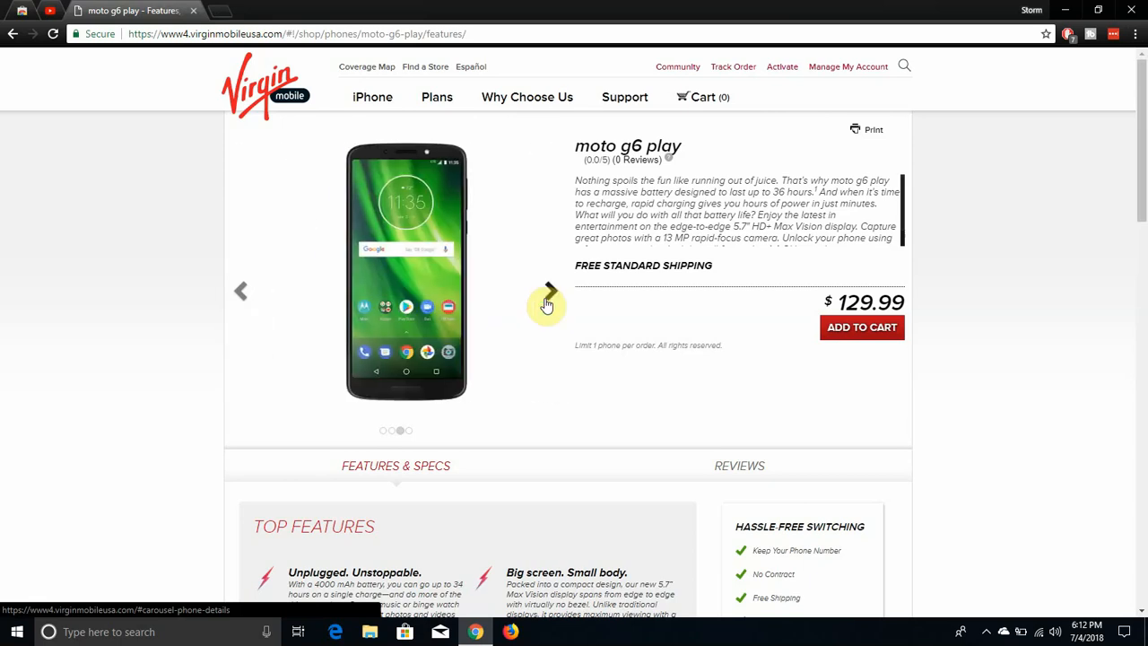
{"action": "left_click", "coordinate": [545, 295]}
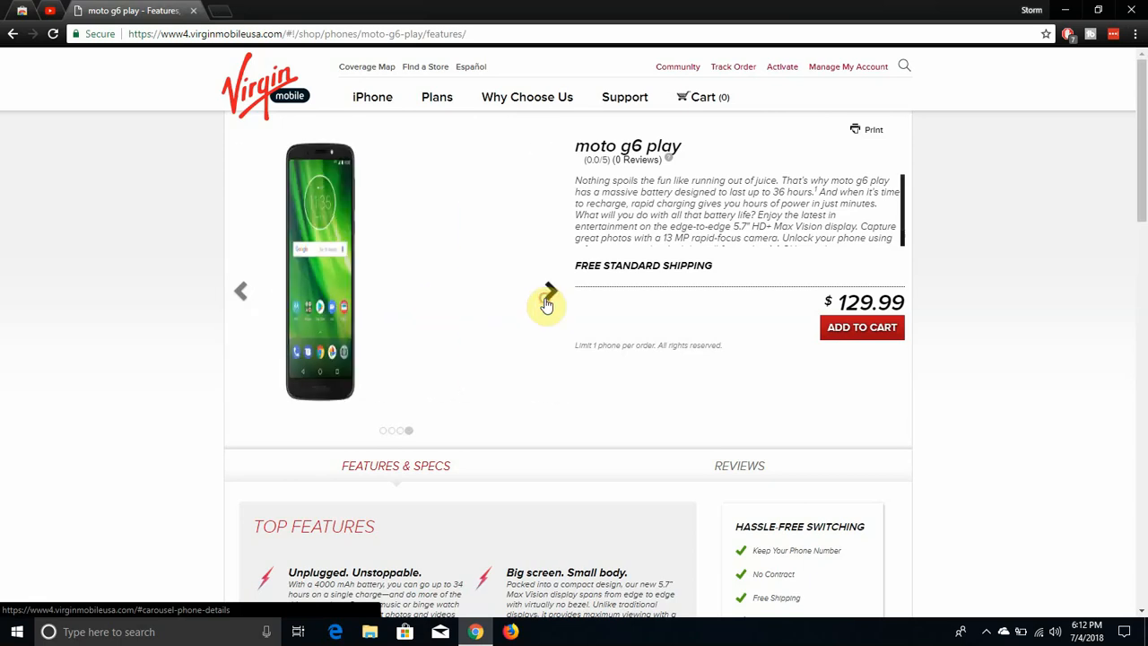
{"action": "left_click", "coordinate": [547, 291]}
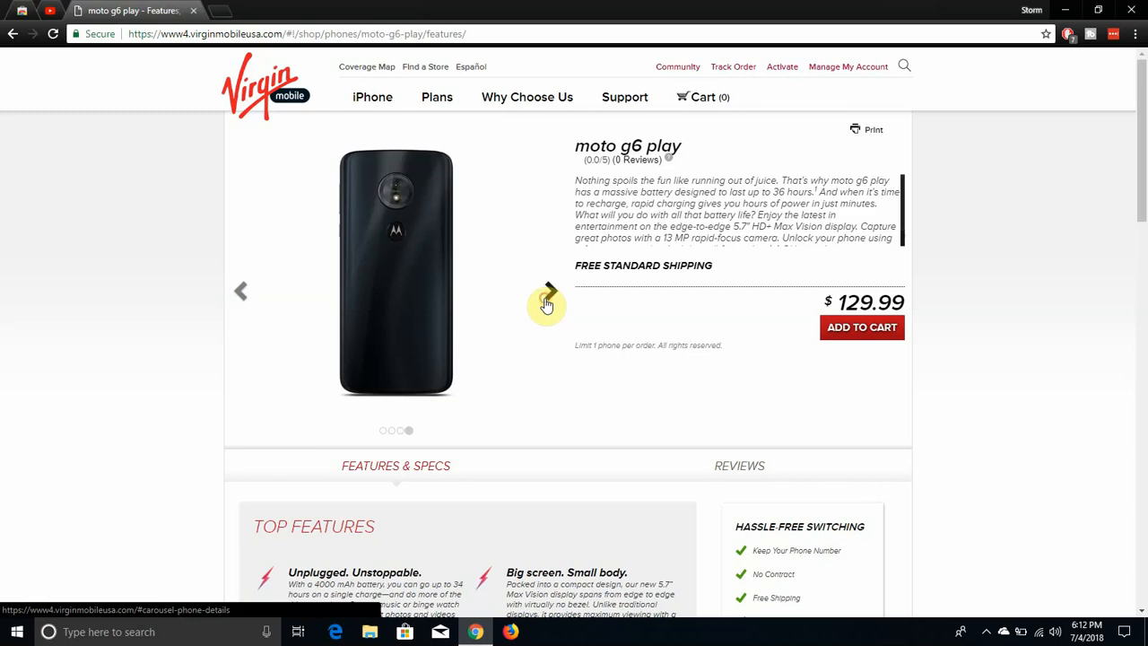
{"action": "left_click", "coordinate": [547, 291]}
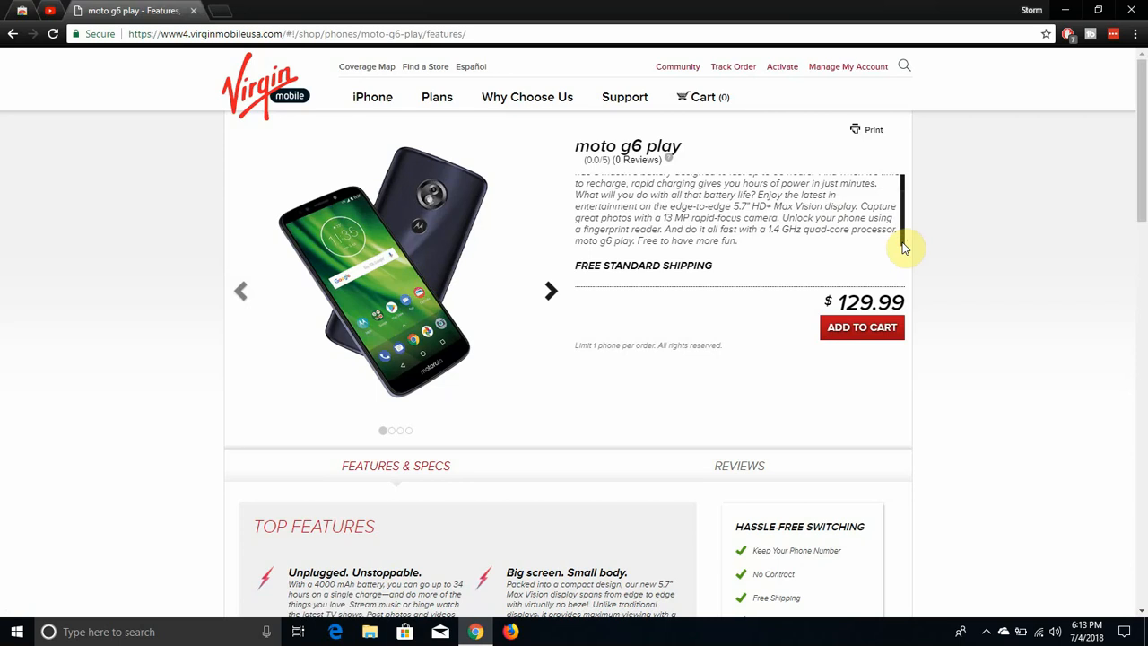
Scroll down to the Top Features list and the How It Works switching benefits
{"action": "scroll", "scroll_direction": "down", "scroll_amount": 3}
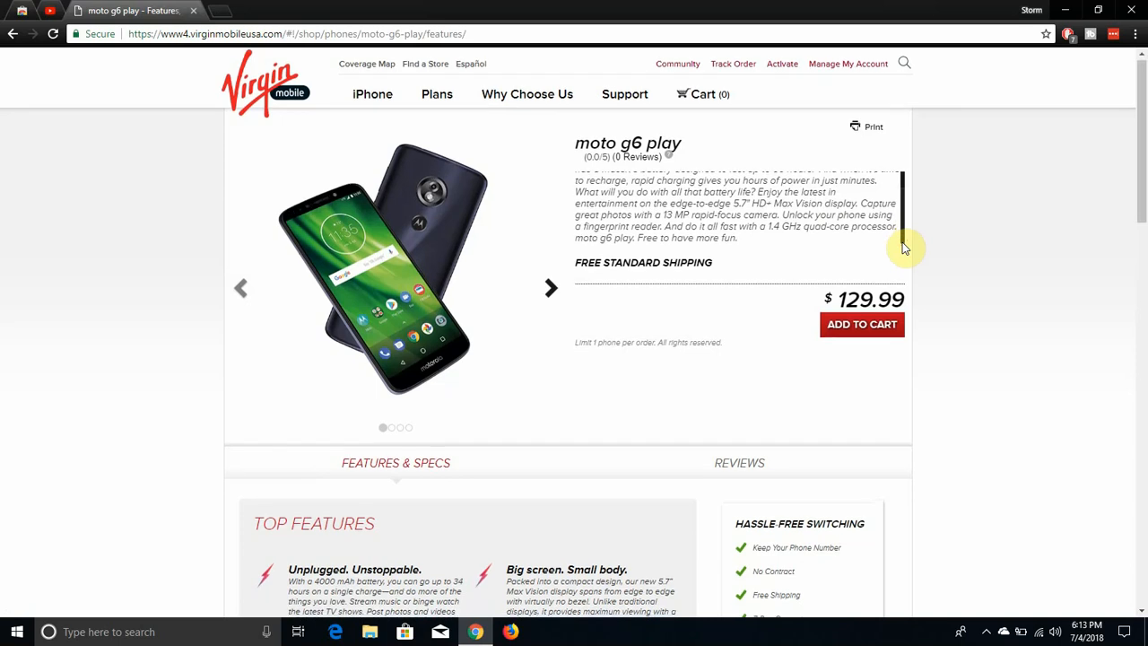
{"action": "scroll", "scroll_direction": "down", "scroll_amount": 3}
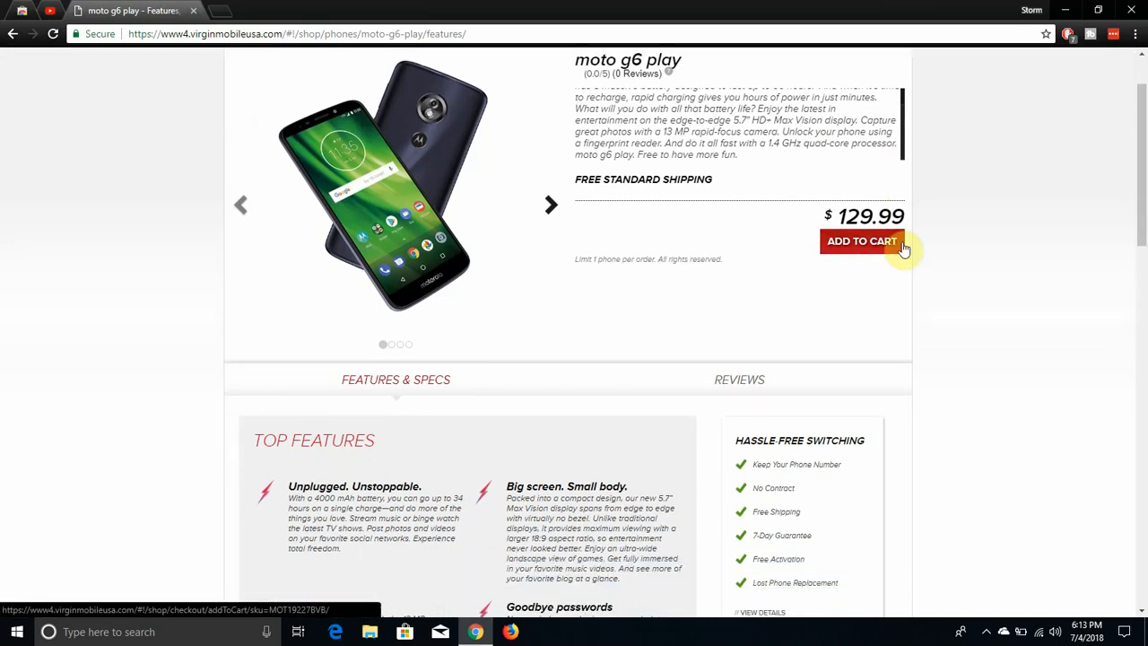
{"action": "scroll", "scroll_direction": "down", "scroll_amount": 3}
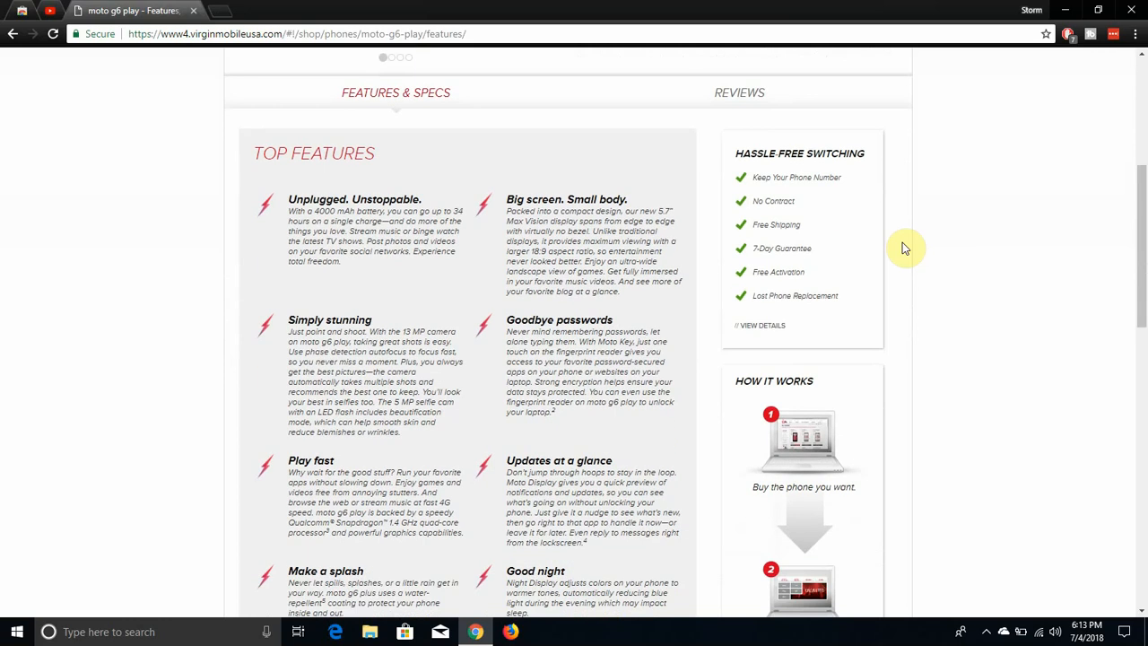
{"action": "scroll", "scroll_direction": "down", "scroll_amount": 3}
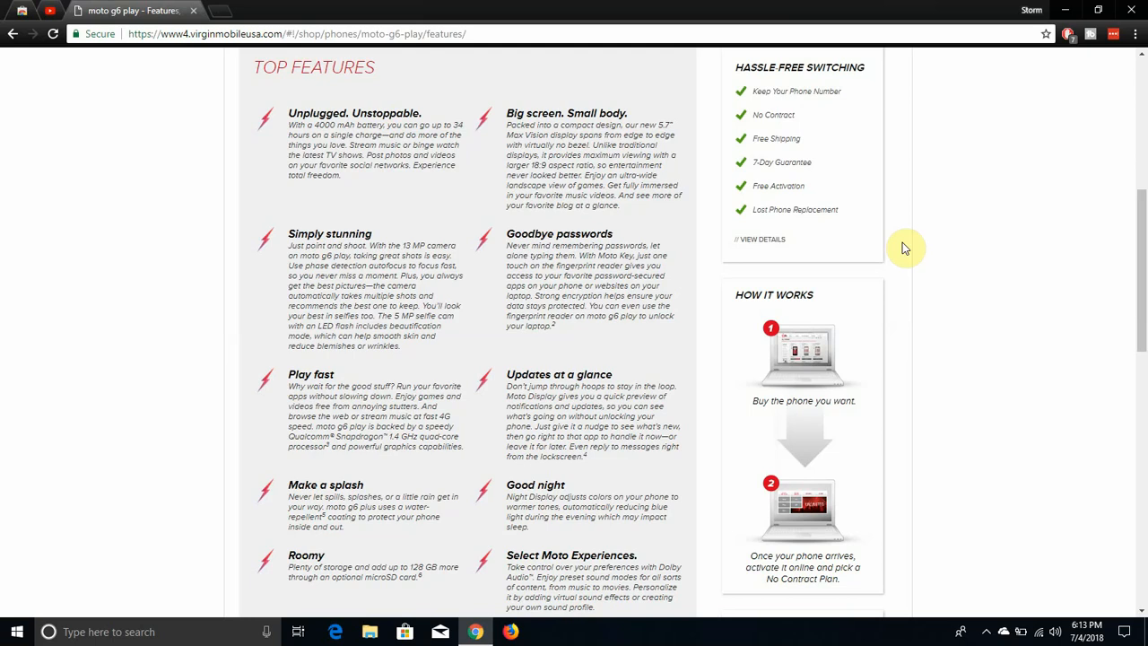
Scroll past the last top features and Show Full Features to the Specifications heading
{"action": "scroll", "scroll_direction": "down", "scroll_amount": 3}
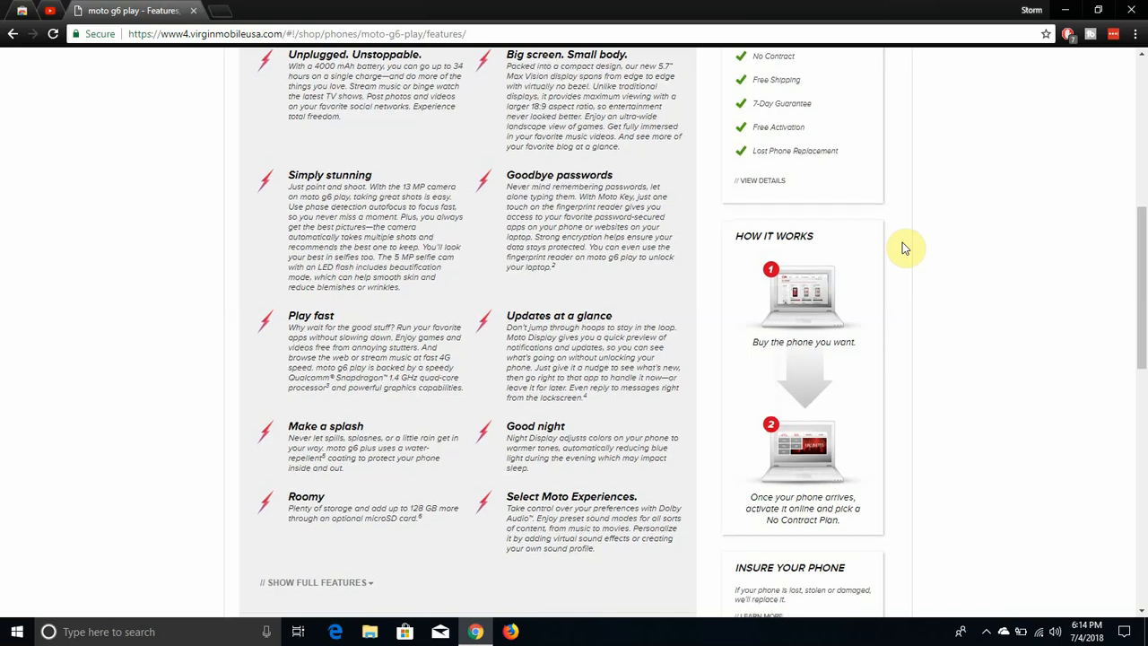
{"action": "scroll", "scroll_direction": "down", "scroll_amount": 3}
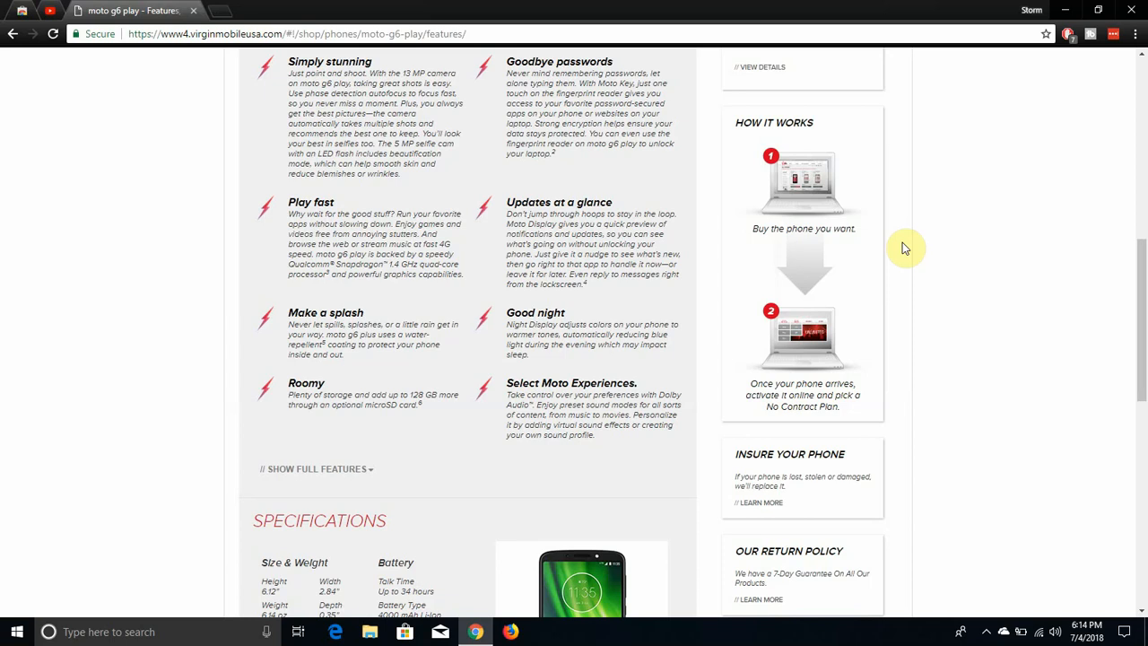
Scroll through the Specifications section, briefly backing up to reread the top features
{"action": "scroll", "scroll_direction": "down", "scroll_amount": 3}
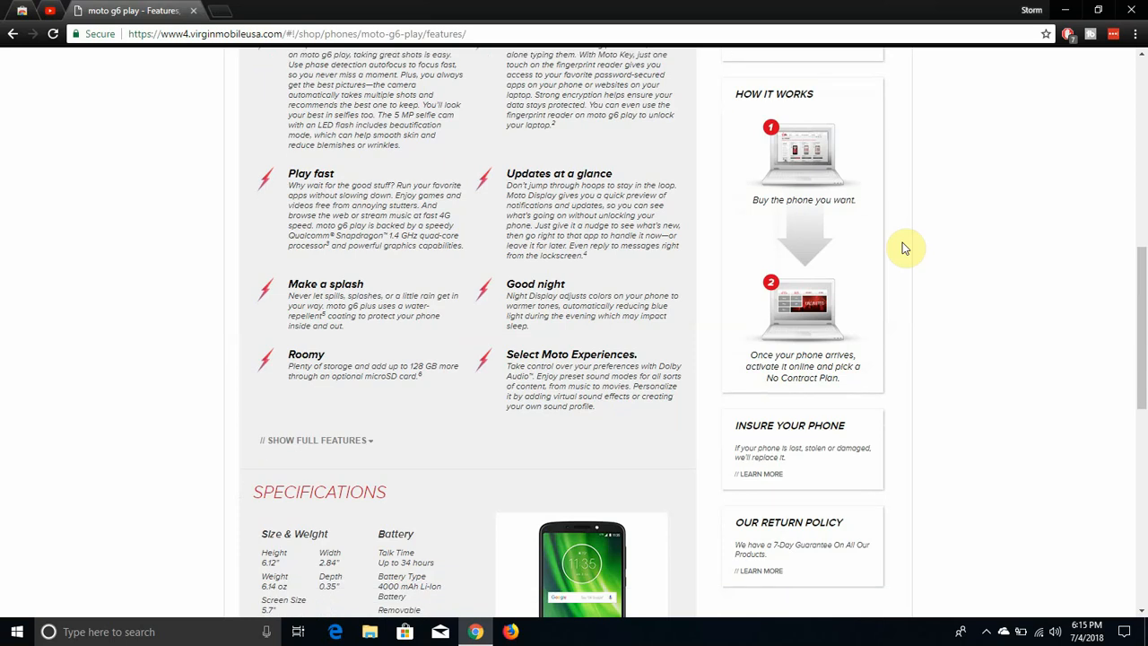
{"action": "scroll", "scroll_direction": "down", "scroll_amount": 3}
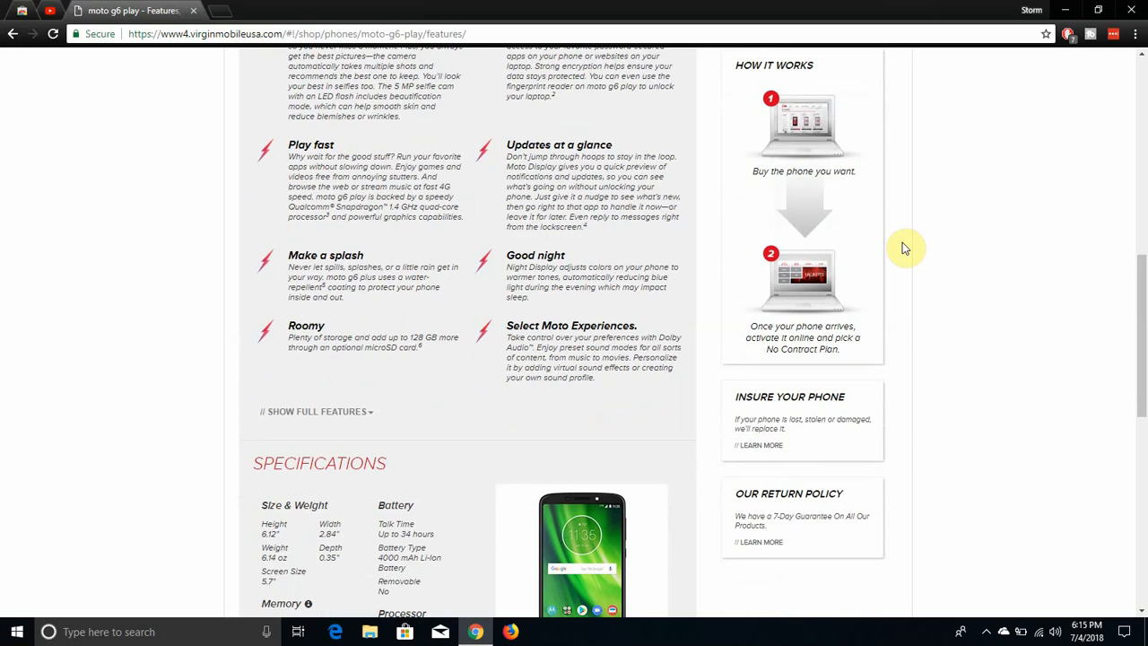
{"action": "scroll", "scroll_direction": "down", "scroll_amount": 3}
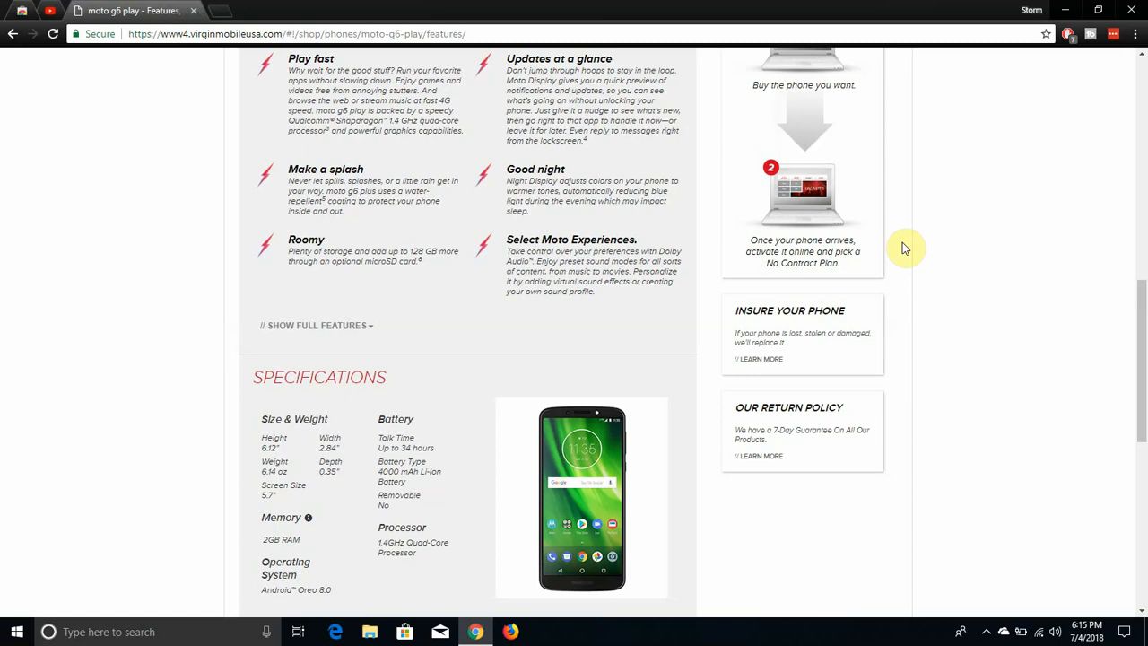
{"action": "scroll", "scroll_direction": "up", "scroll_amount": 3}
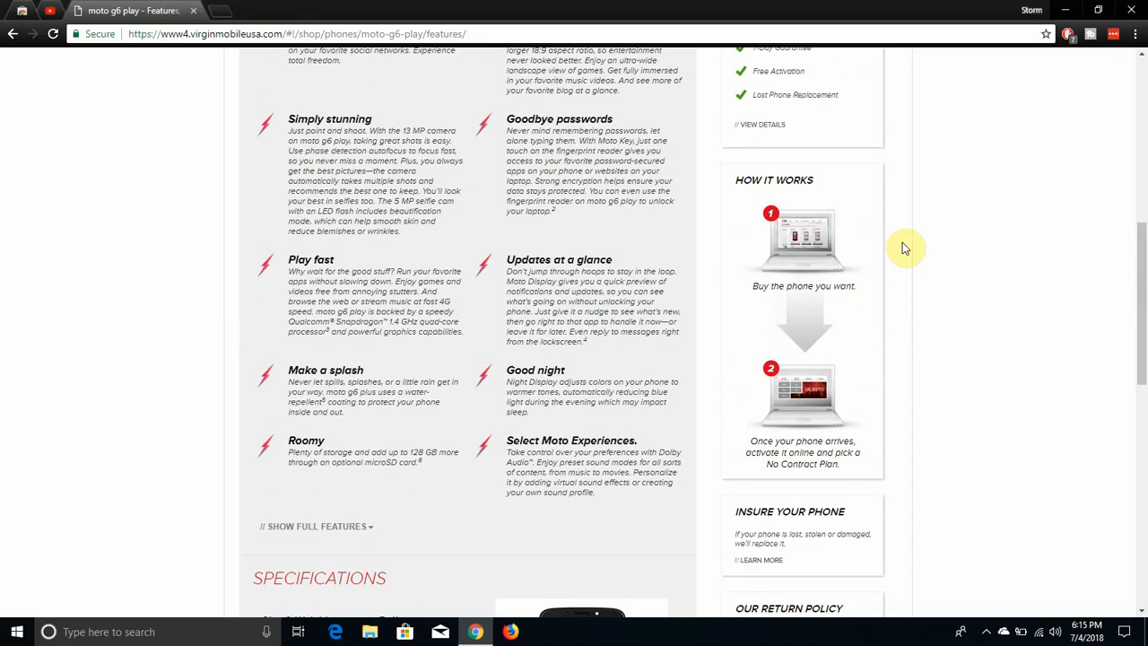
{"action": "scroll", "scroll_direction": "up", "scroll_amount": 3}
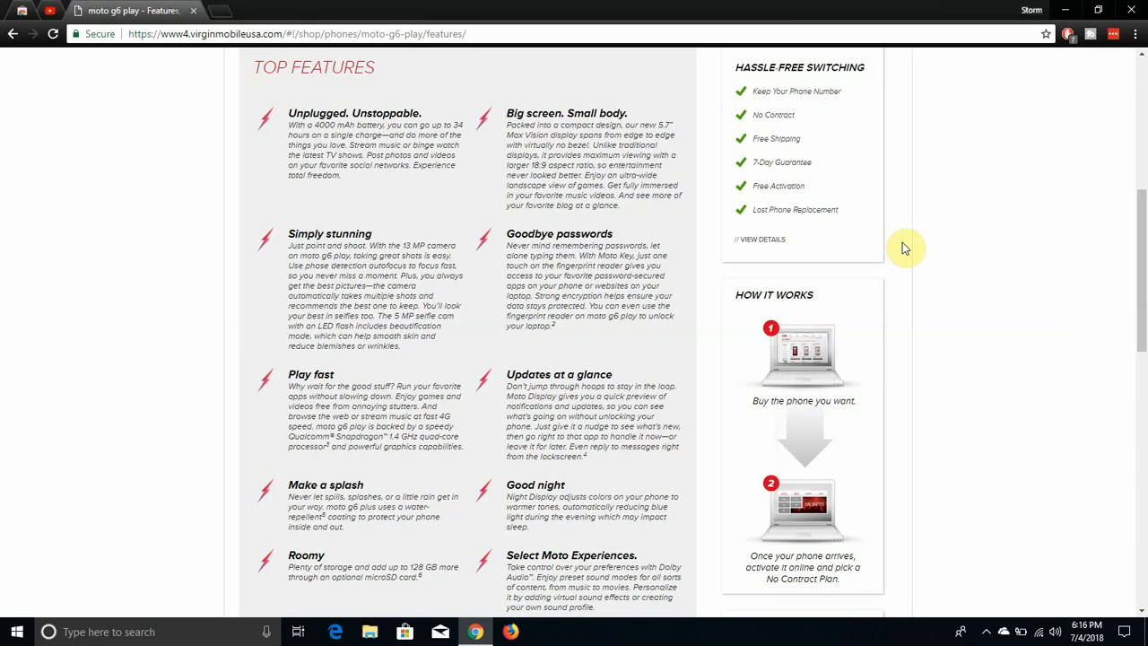
{"action": "scroll", "scroll_direction": "down", "scroll_amount": 3}
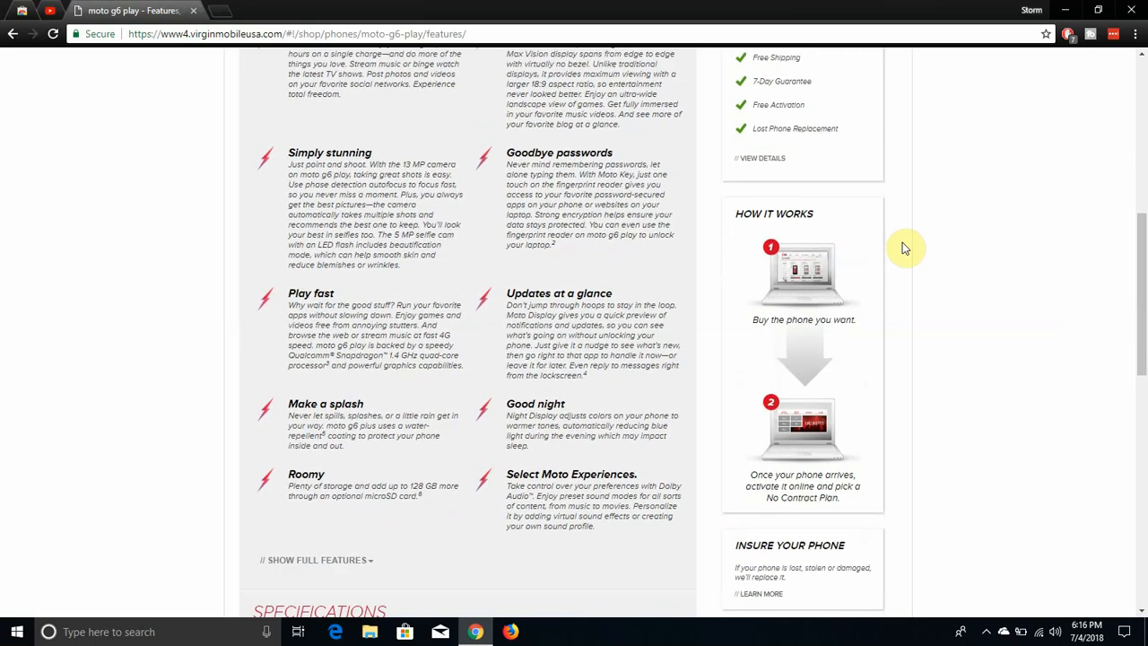
{"action": "scroll", "scroll_direction": "down", "scroll_amount": 3}
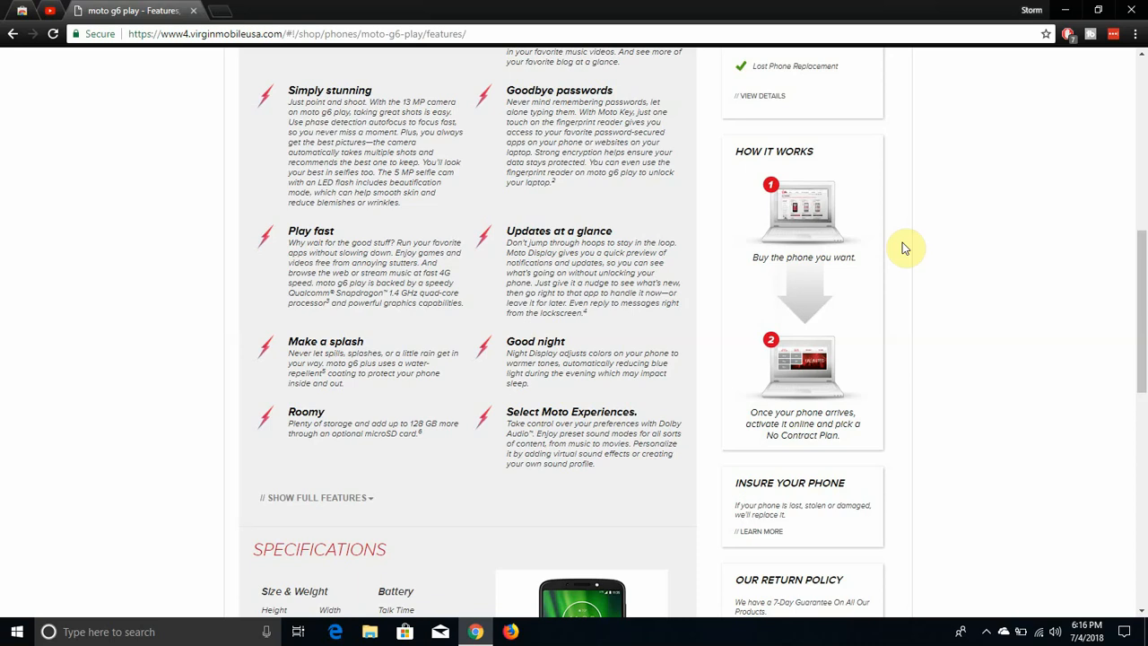
Continue down through the full Specifications to the start of What's in the Box
{"action": "scroll", "scroll_direction": "down", "scroll_amount": 3}
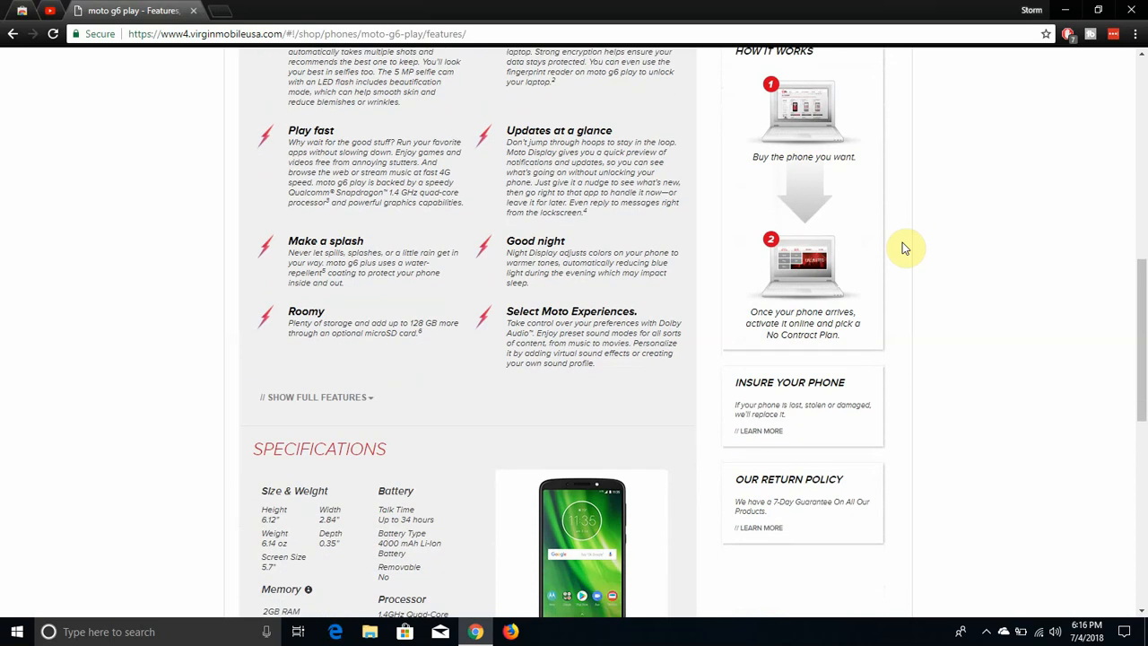
{"action": "scroll", "scroll_direction": "down", "scroll_amount": 3}
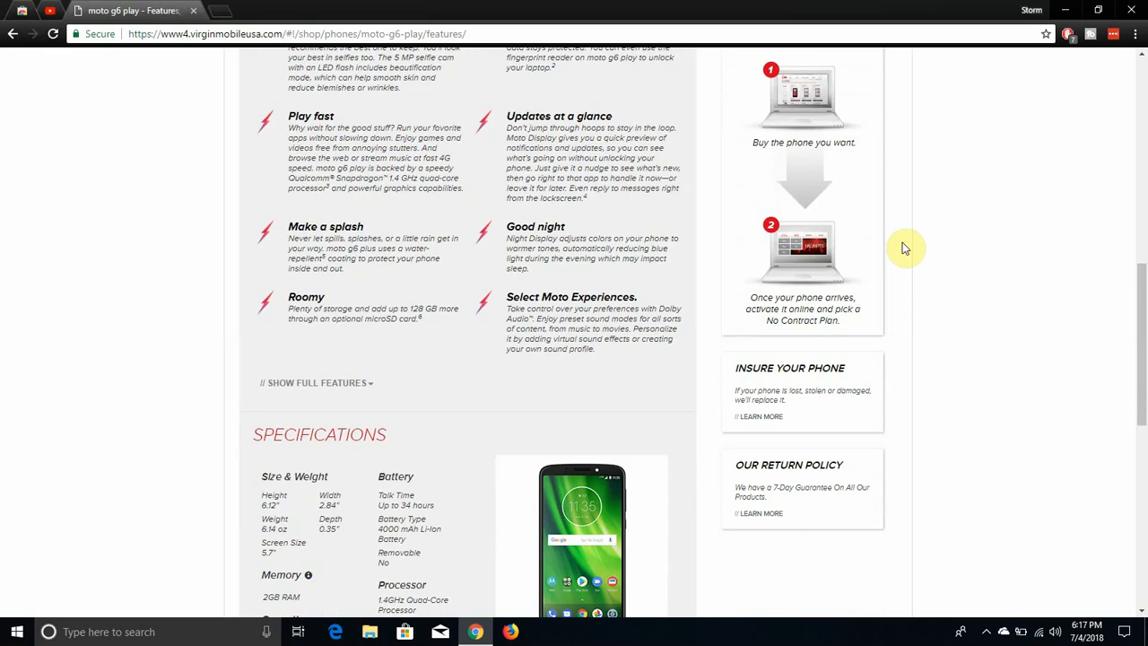
{"action": "scroll", "scroll_direction": "down", "scroll_amount": 3}
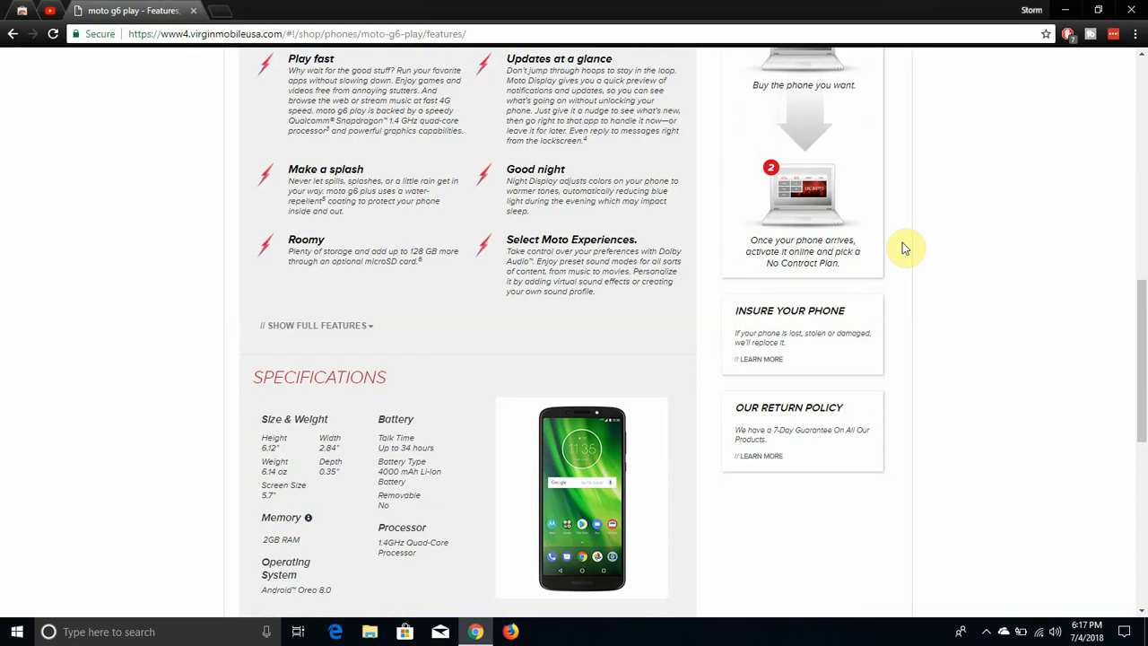
{"action": "scroll", "scroll_direction": "down", "scroll_amount": 3}
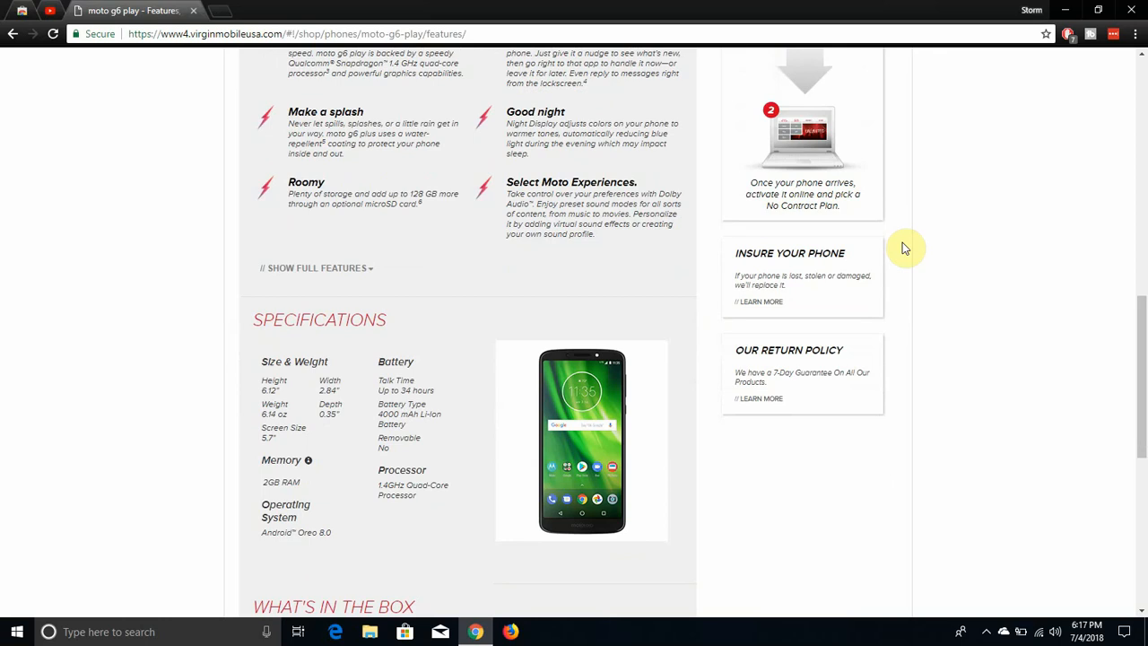
{"action": "scroll", "scroll_direction": "down", "scroll_amount": 3}
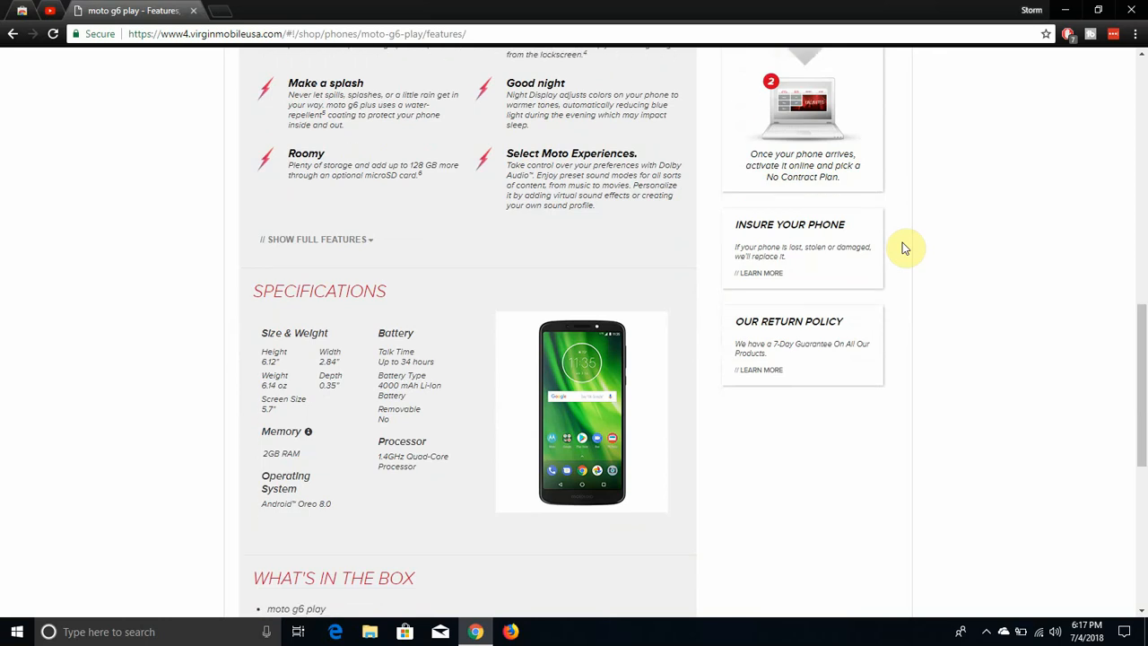
{"action": "scroll", "scroll_direction": "down", "scroll_amount": 3}
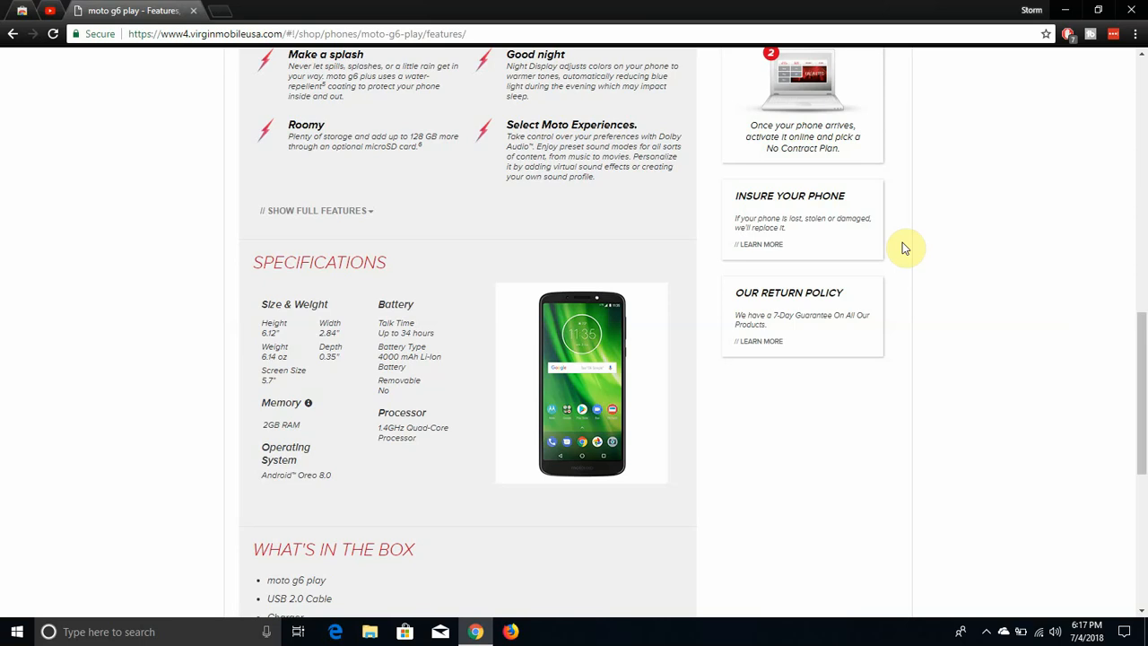
{"action": "mouse_move", "coordinate": [373, 150]}
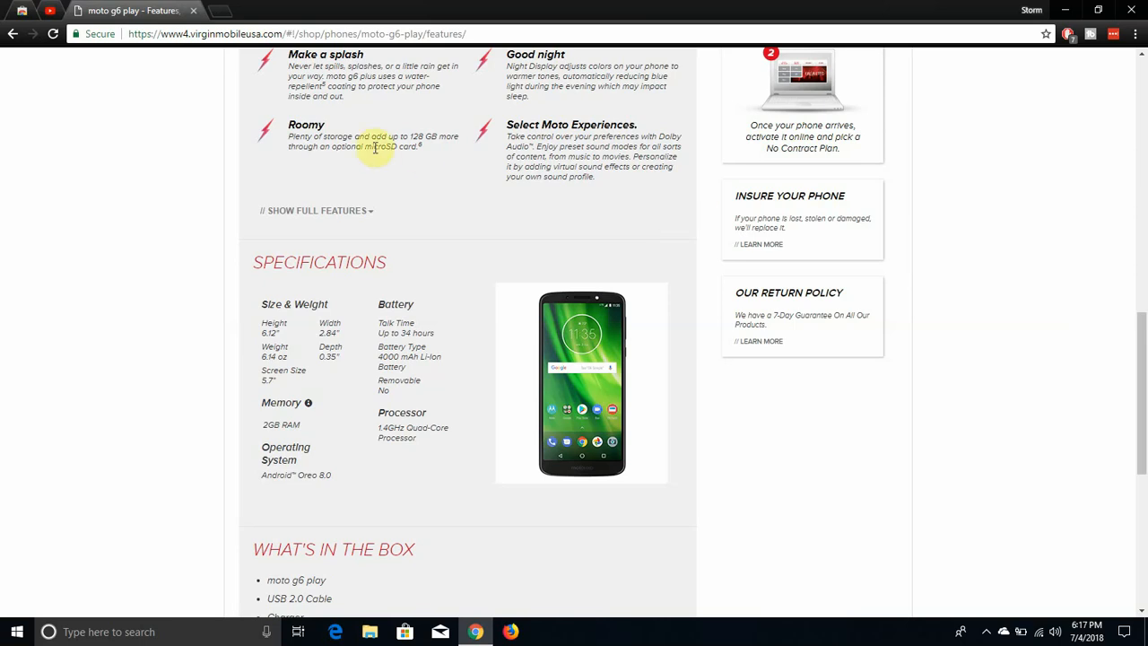
Expand Show Full Features and scroll to the What's in the Box list and User Guides & Support
{"action": "left_click", "coordinate": [314, 210]}
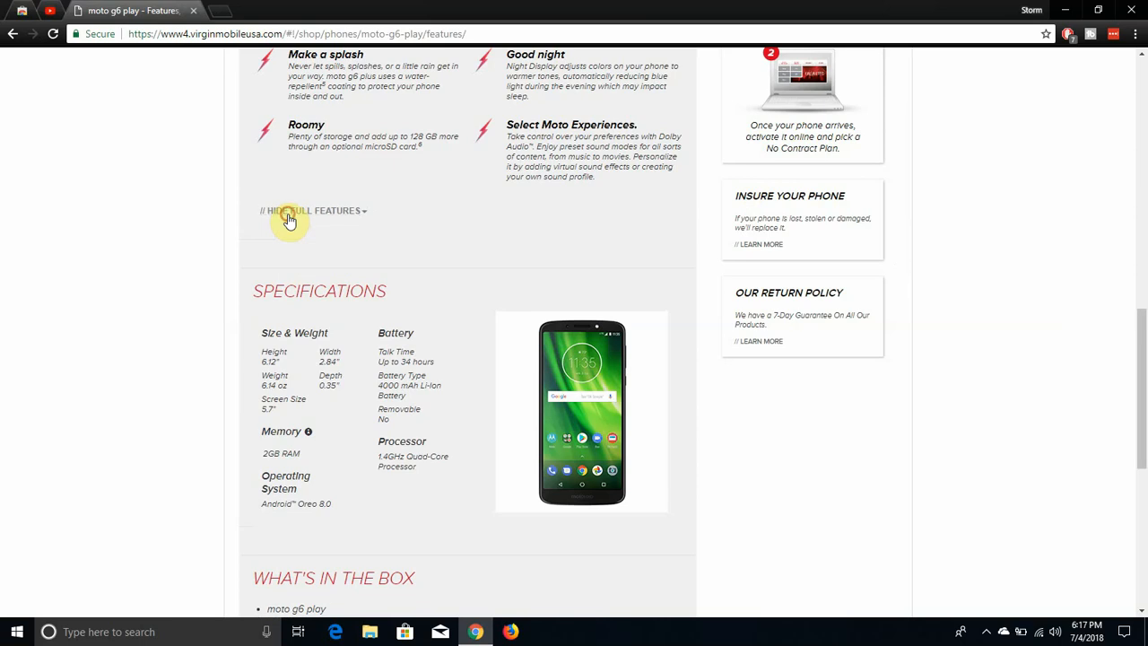
{"action": "left_click", "coordinate": [312, 209]}
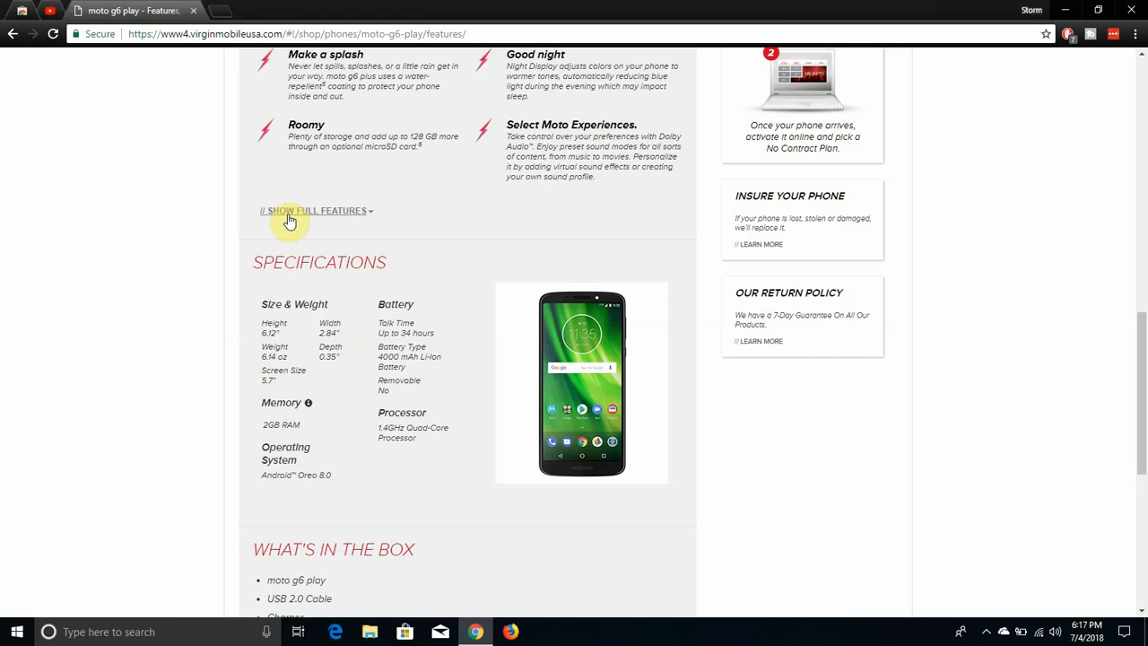
{"action": "scroll", "scroll_direction": "down", "scroll_amount": 3}
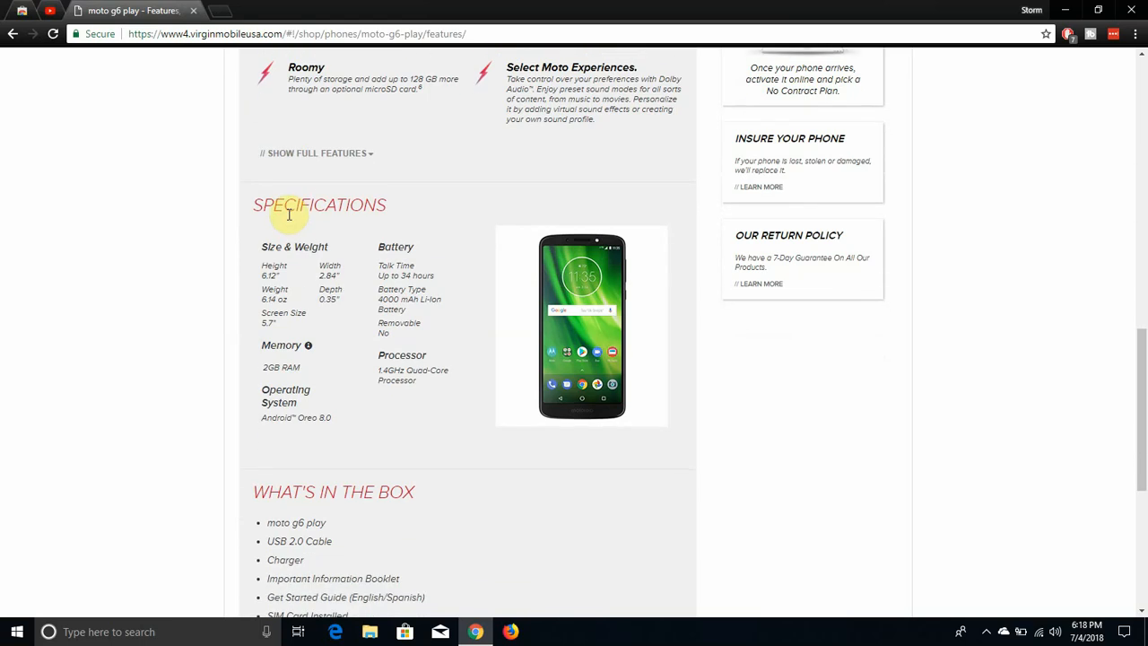
{"action": "scroll", "scroll_direction": "down", "scroll_amount": 3}
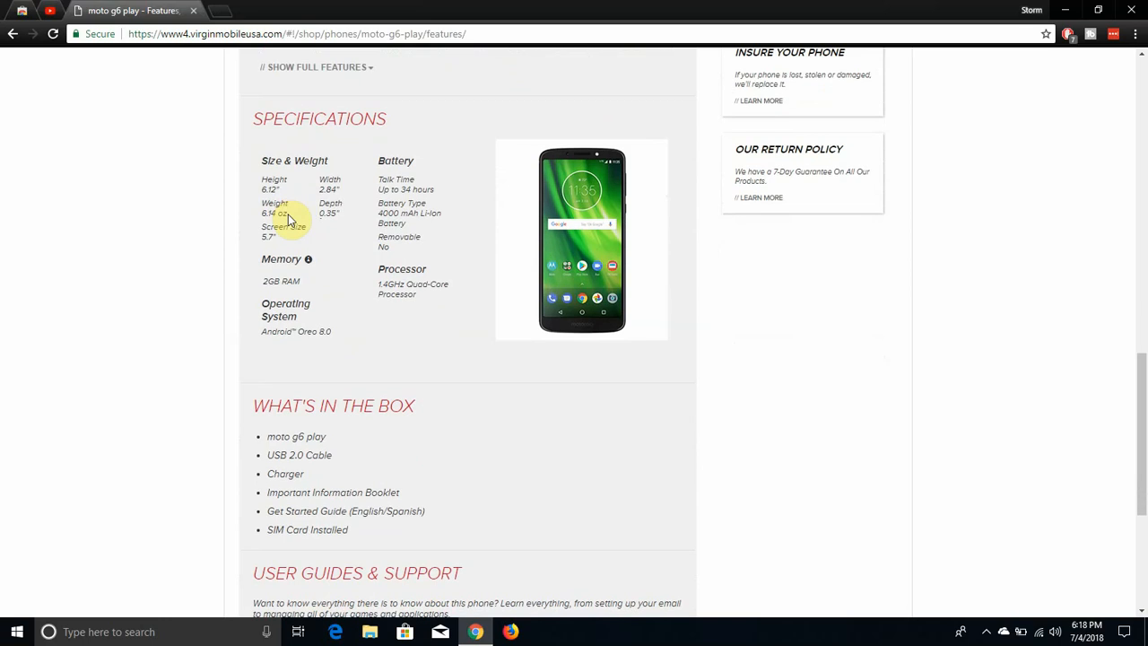
{"action": "scroll", "scroll_direction": "down", "scroll_amount": 3}
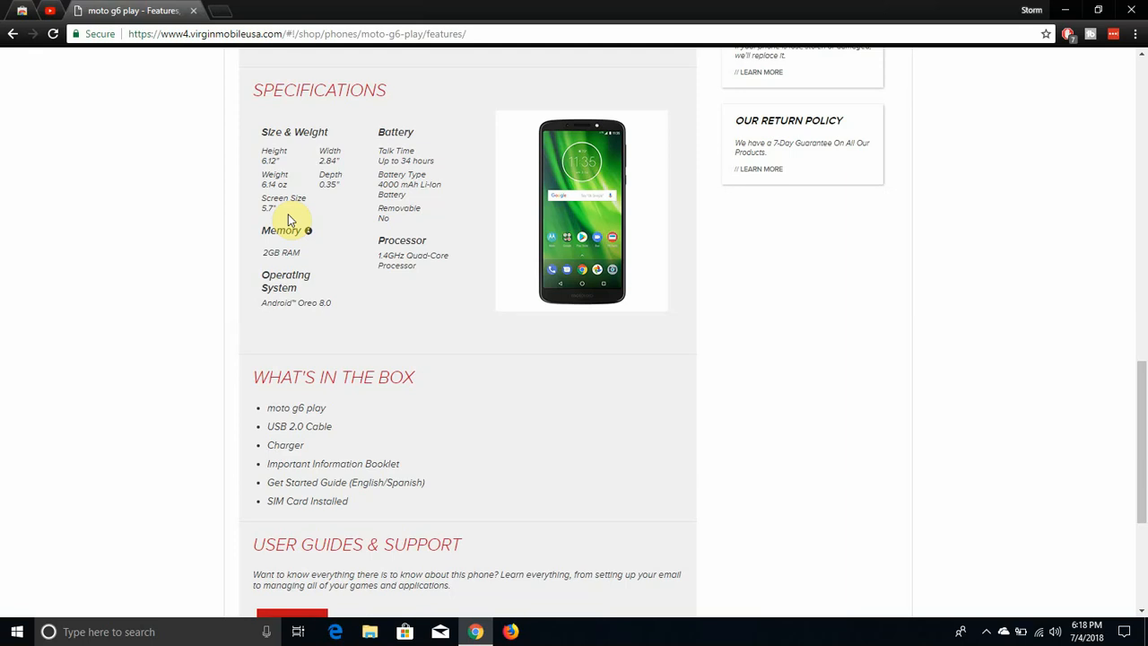
{"action": "scroll", "scroll_direction": "down", "scroll_amount": 3}
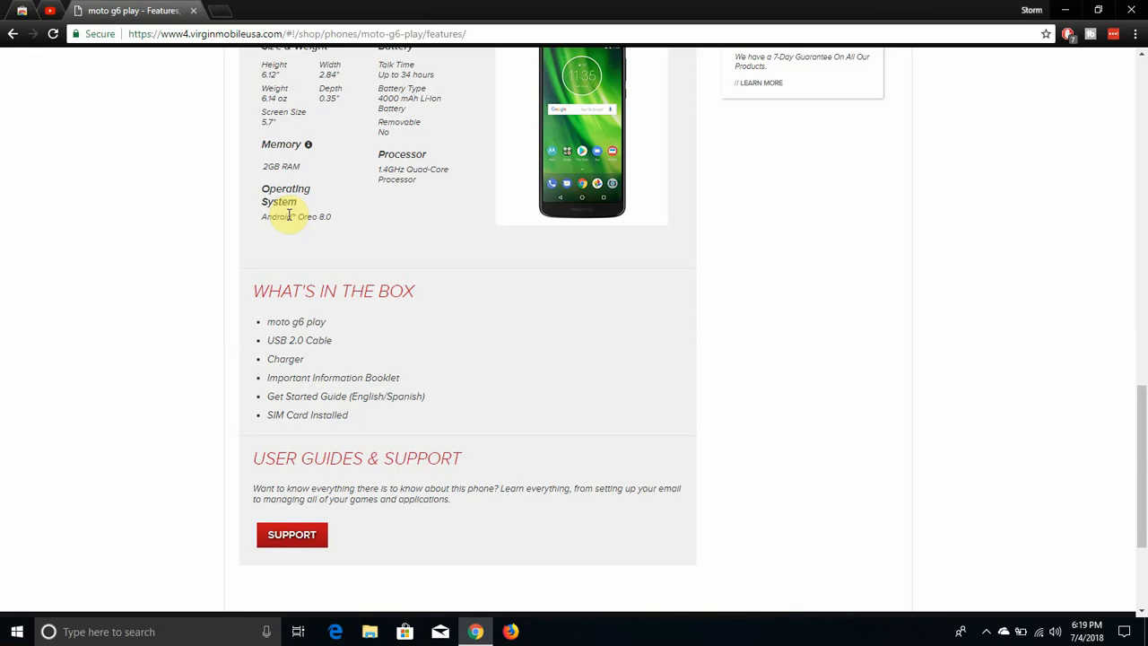
Scroll back up the page to the product photo, description and $129.99 price
{"action": "scroll", "scroll_direction": "down", "scroll_amount": 3}
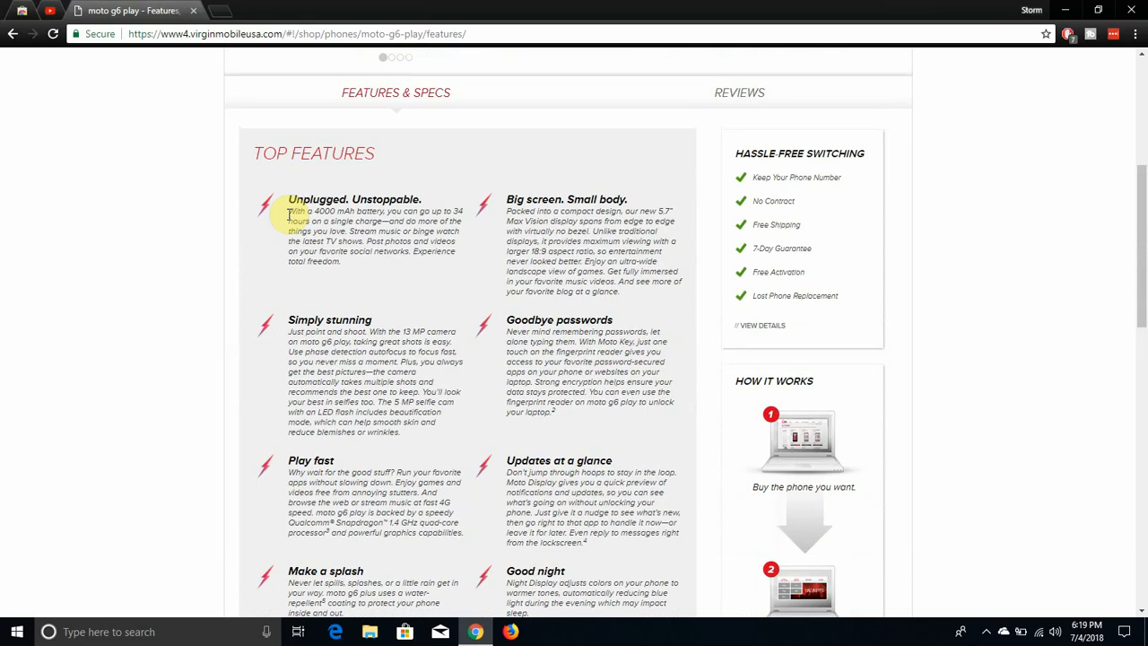
{"action": "scroll", "scroll_direction": "down", "scroll_amount": 3}
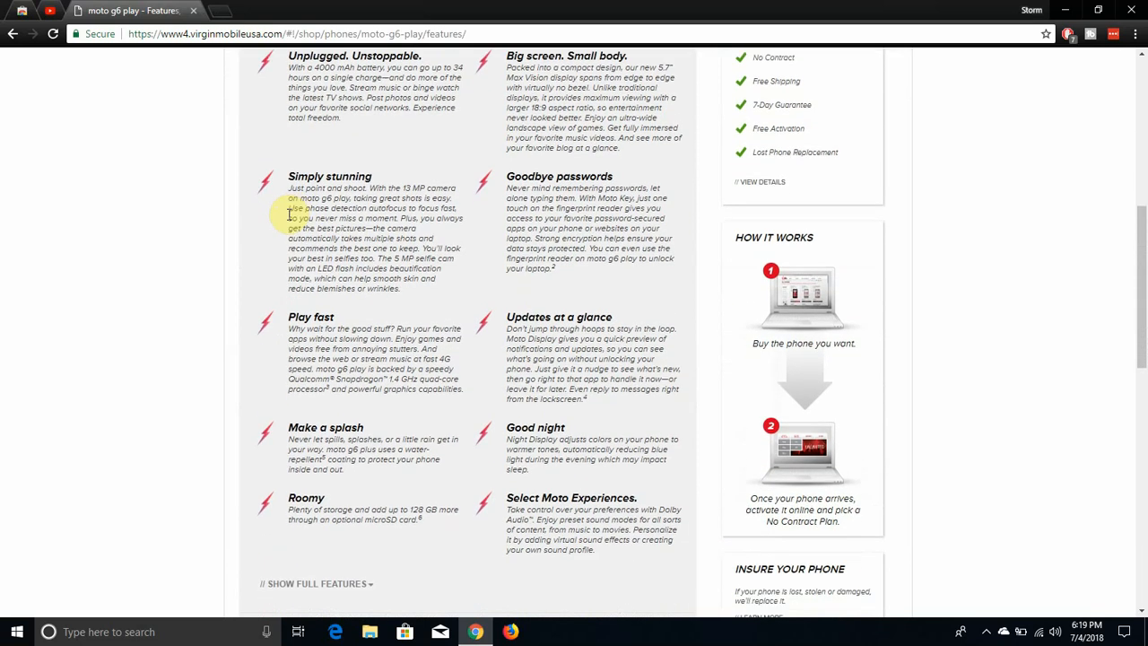
{"action": "scroll", "scroll_direction": "down", "scroll_amount": 3}
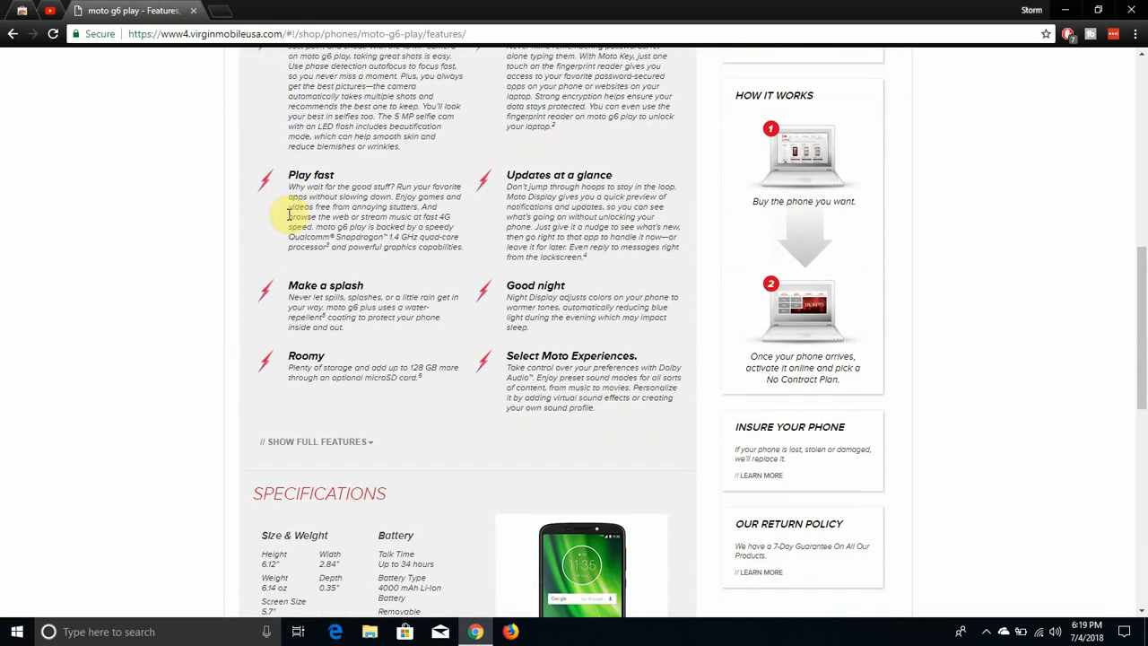
{"action": "scroll", "scroll_direction": "down", "scroll_amount": 3}
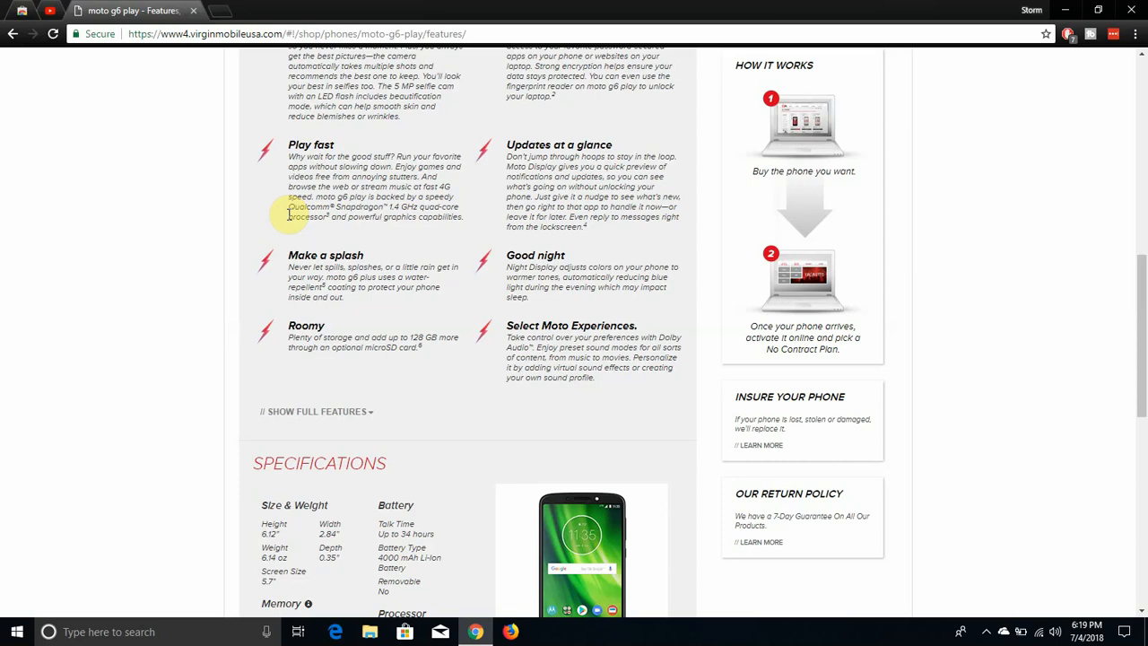
{"action": "scroll", "scroll_direction": "down", "scroll_amount": 3}
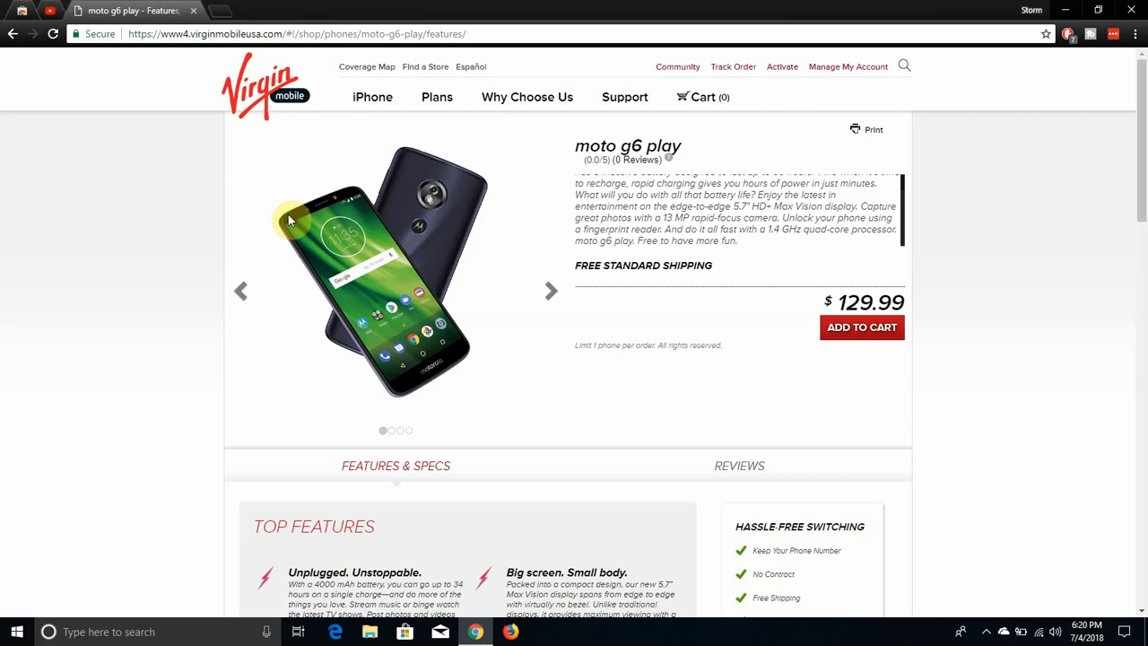
{"action": "mouse_move", "coordinate": [511, 226]}
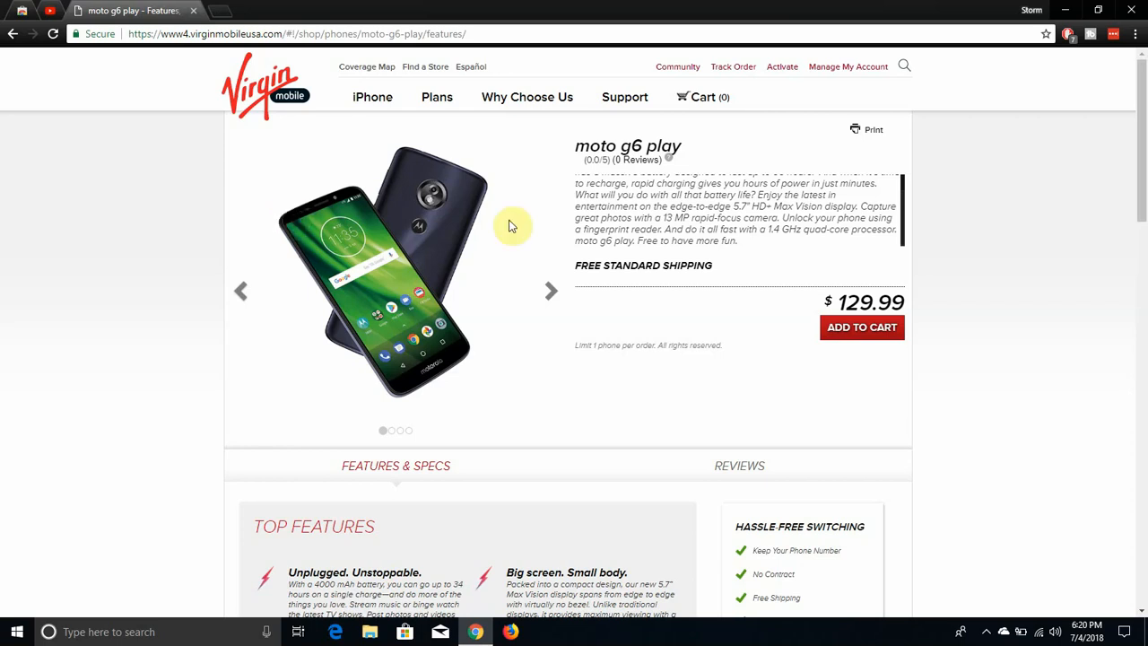
{"action": "mouse_move", "coordinate": [983, 502]}
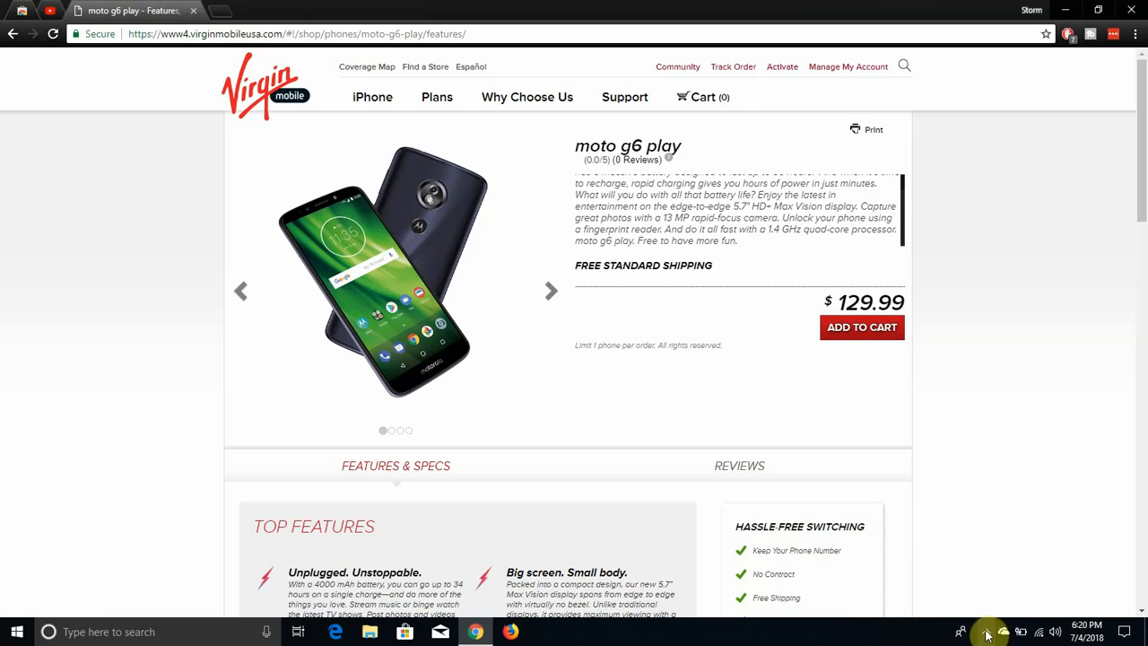
Show the hidden running-app icons in the Windows taskbar notification area
{"action": "left_click", "coordinate": [986, 633]}
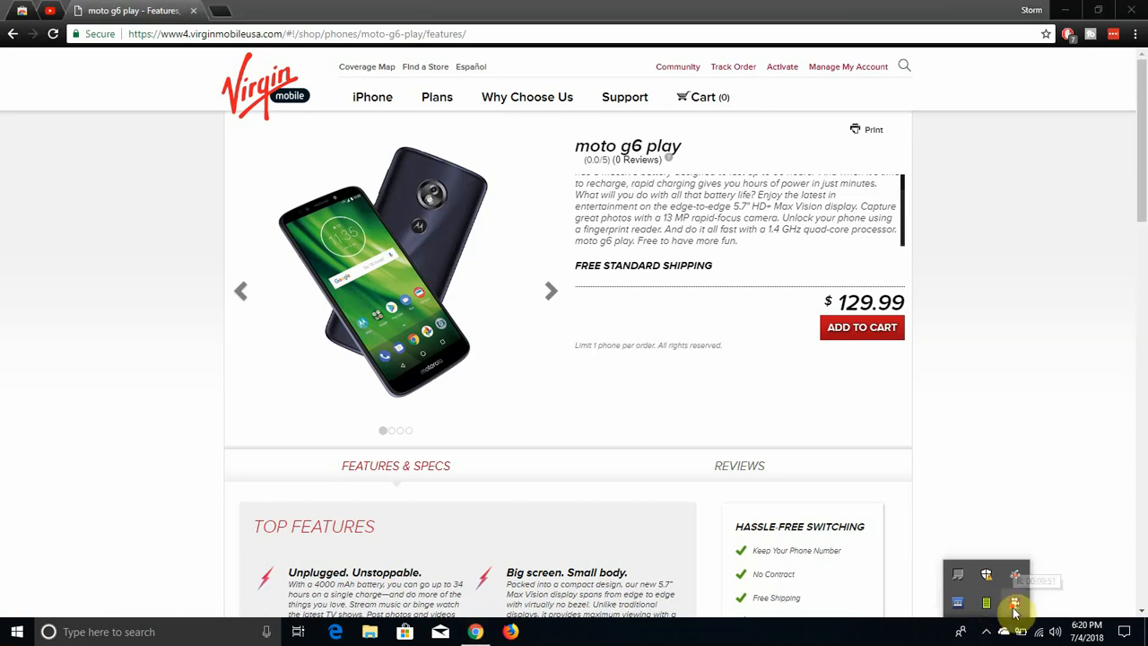